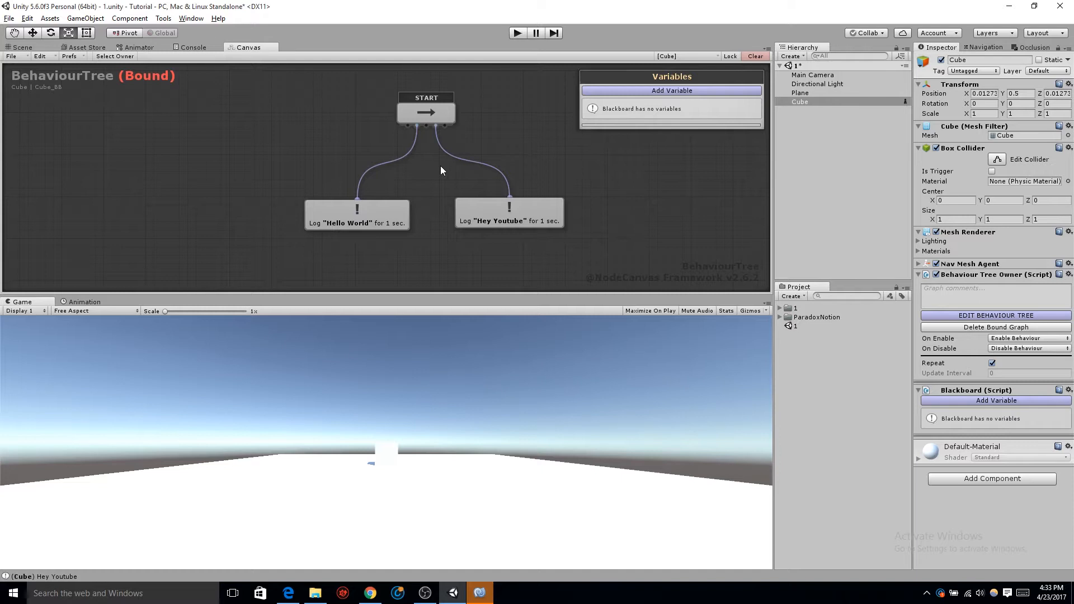
pyautogui.moveTo(417, 130)
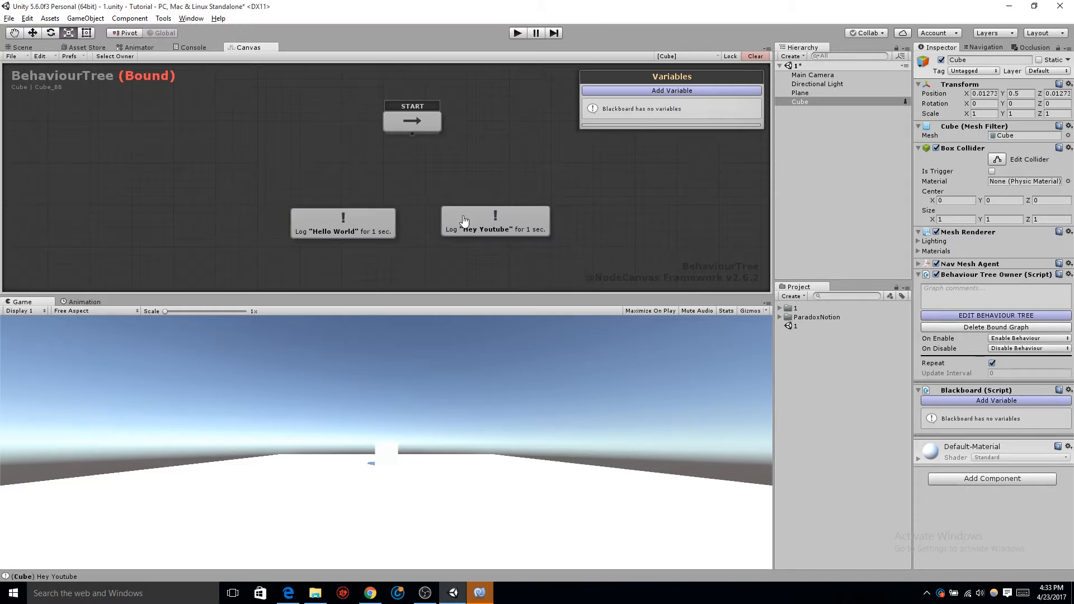
# Delete the Hey Youtube log action, leaving only the Hello World action.
pyautogui.click(342, 223)
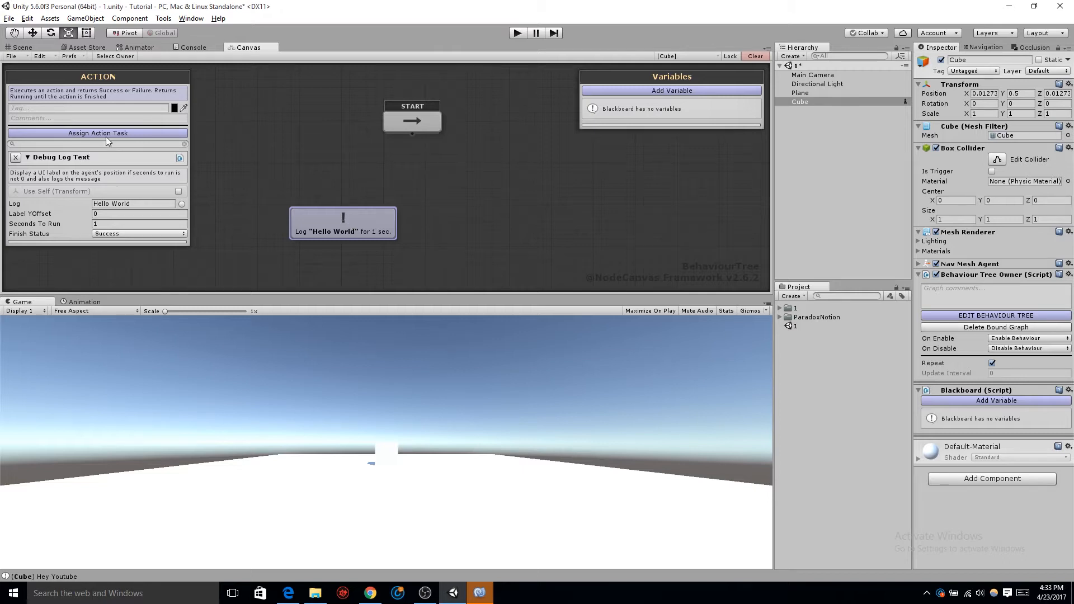
# Add a Debug Log action with the text 'Hey Dude' and test-run the scene.
pyautogui.click(98, 133)
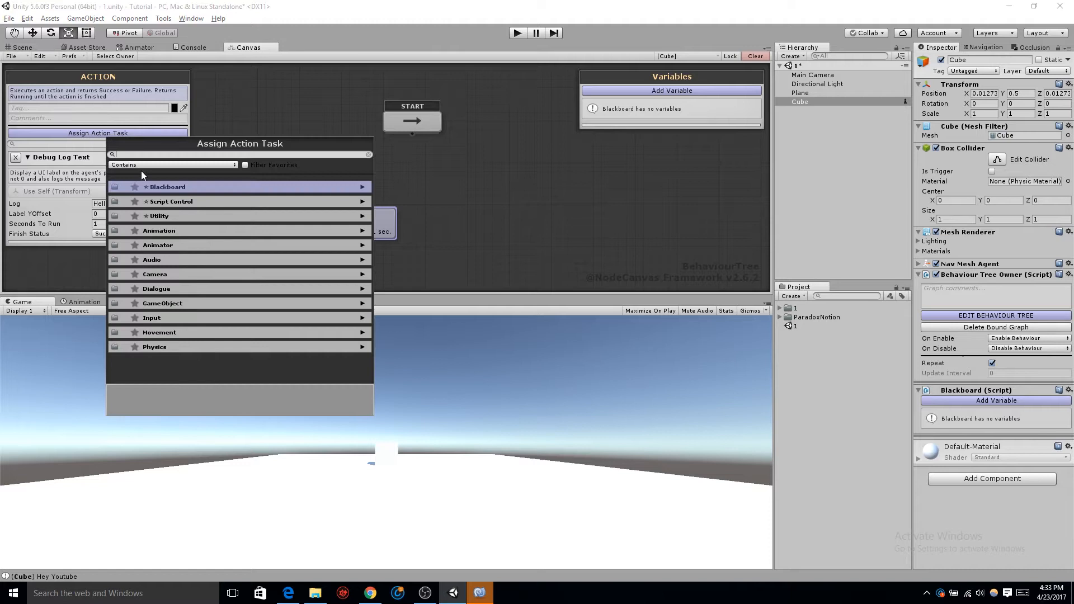
pyautogui.write('log')
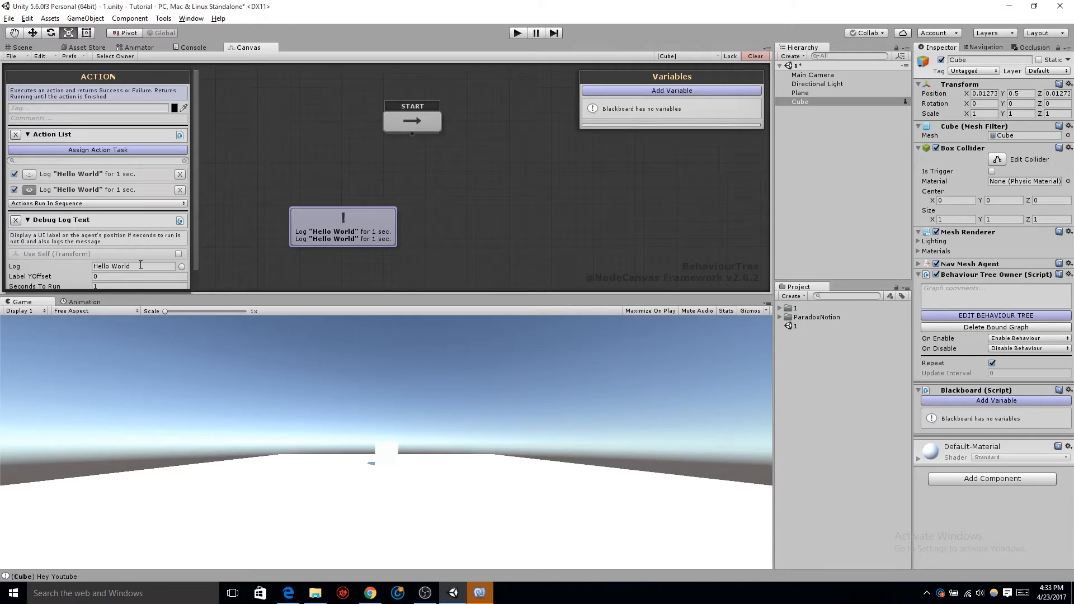
pyautogui.write('Hey D')
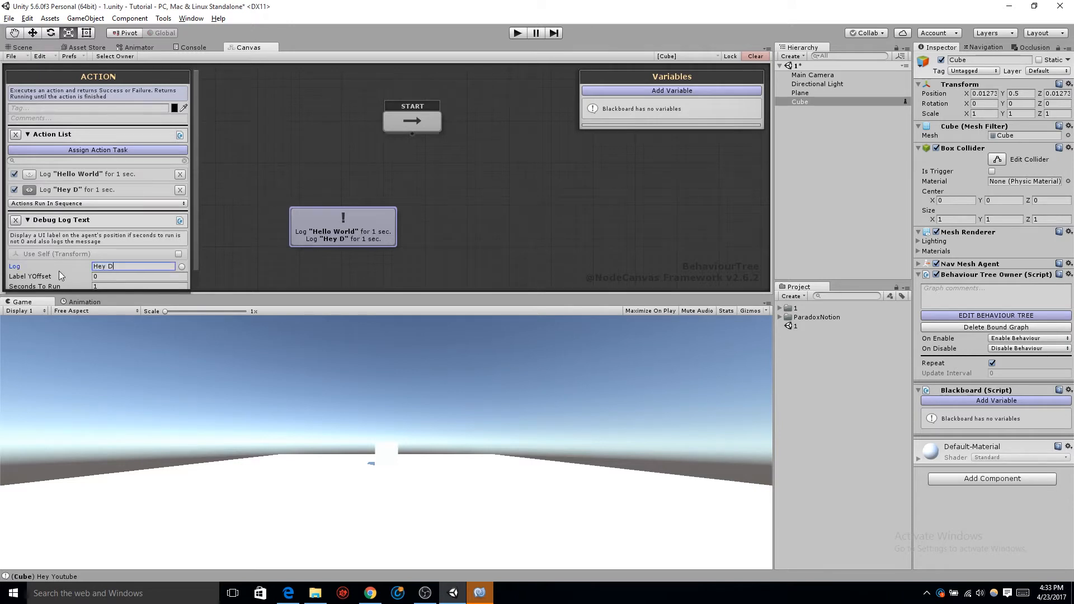
pyautogui.write('ude')
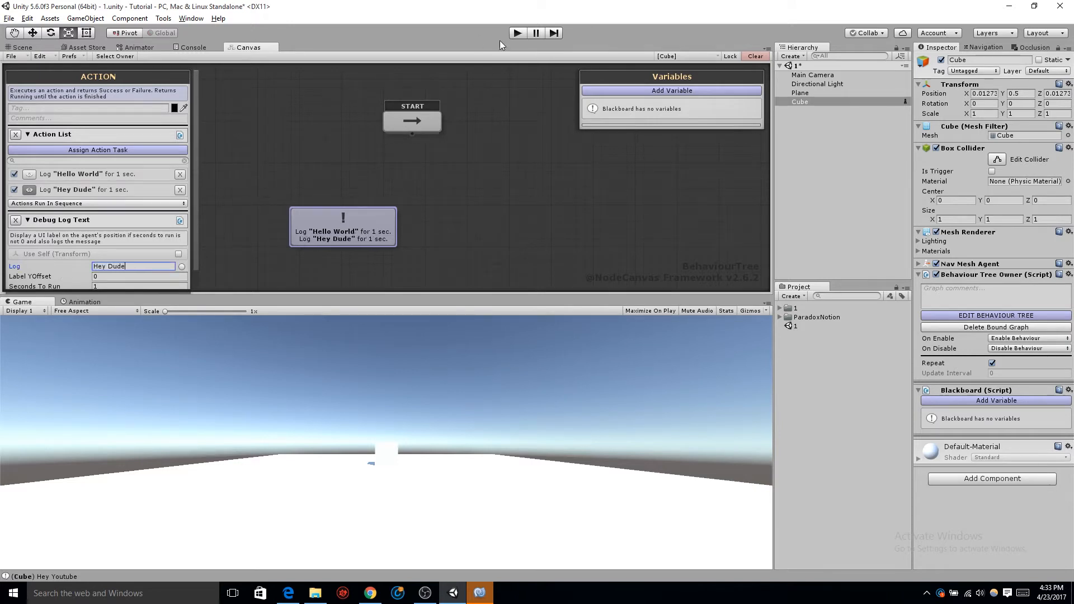
pyautogui.click(517, 32)
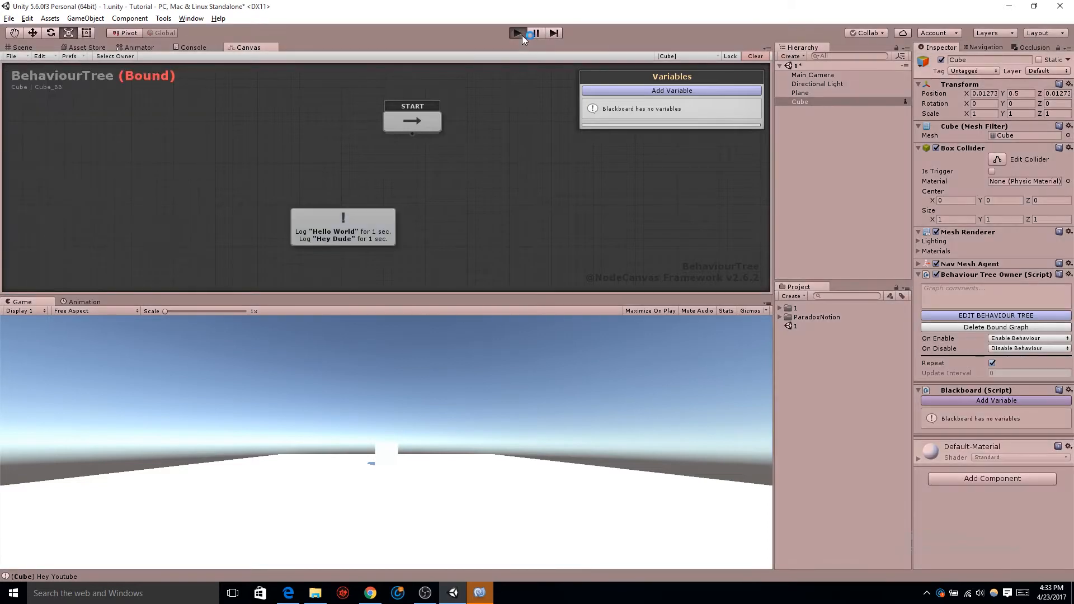
pyautogui.click(517, 32)
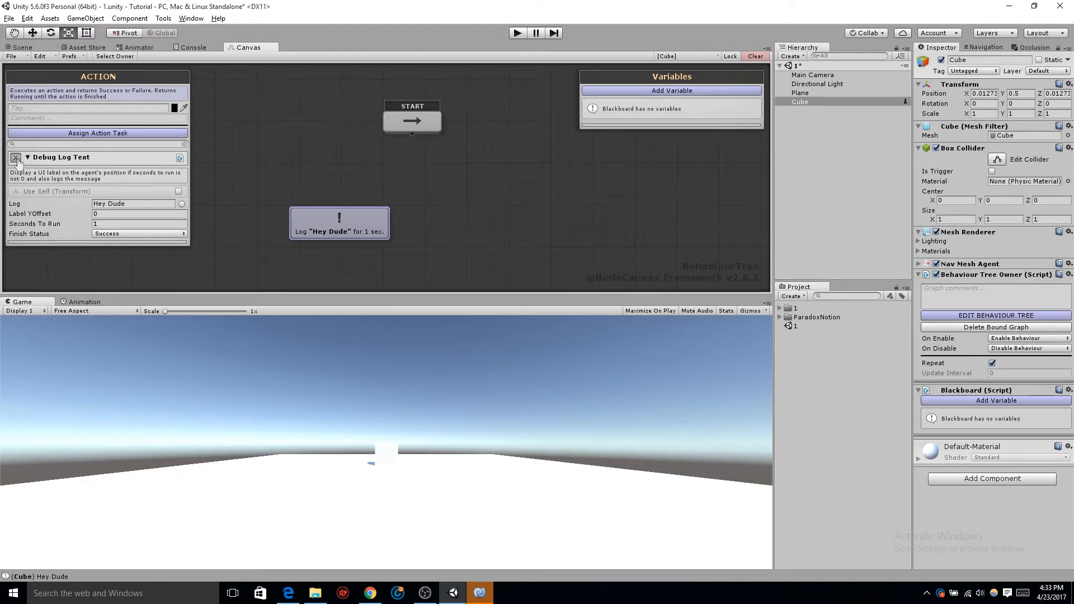
# Replace the Hey Dude log with a Move Towards movement action.
pyautogui.click(18, 158)
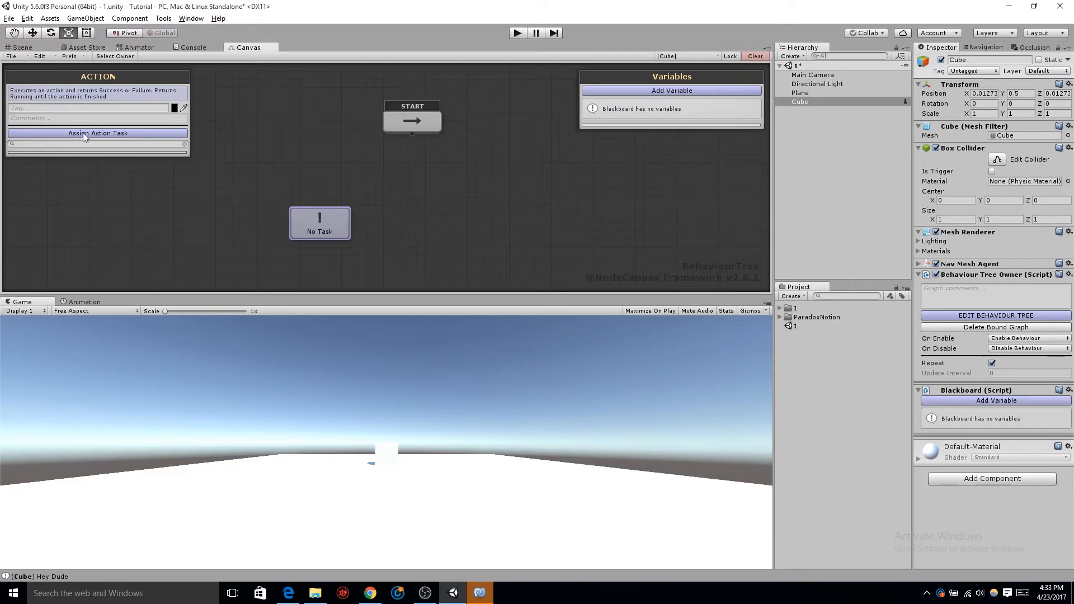
pyautogui.click(98, 133)
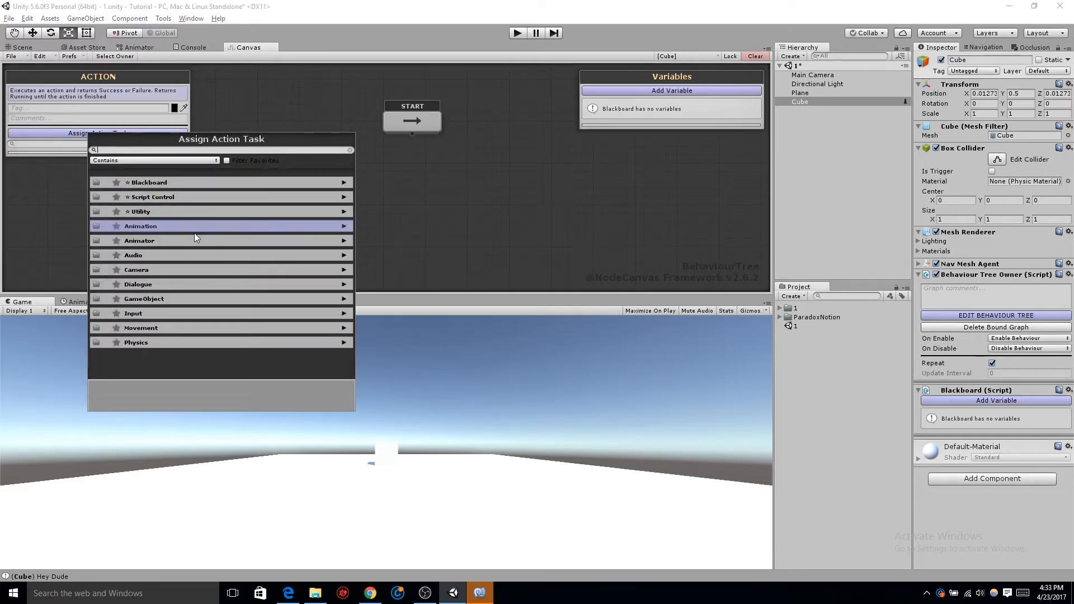
pyautogui.write('move')
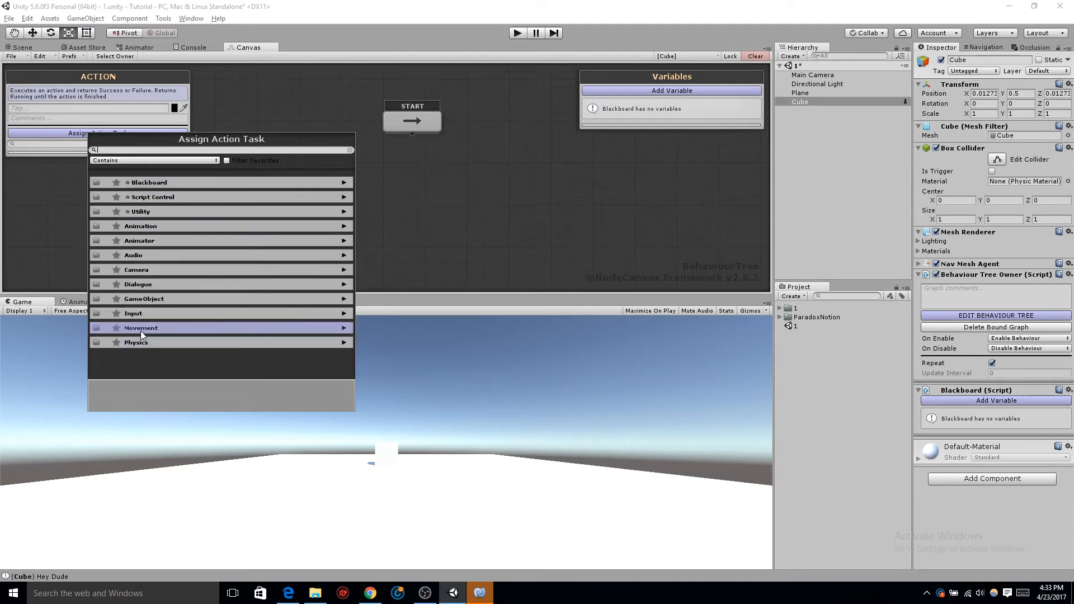
pyautogui.click(141, 328)
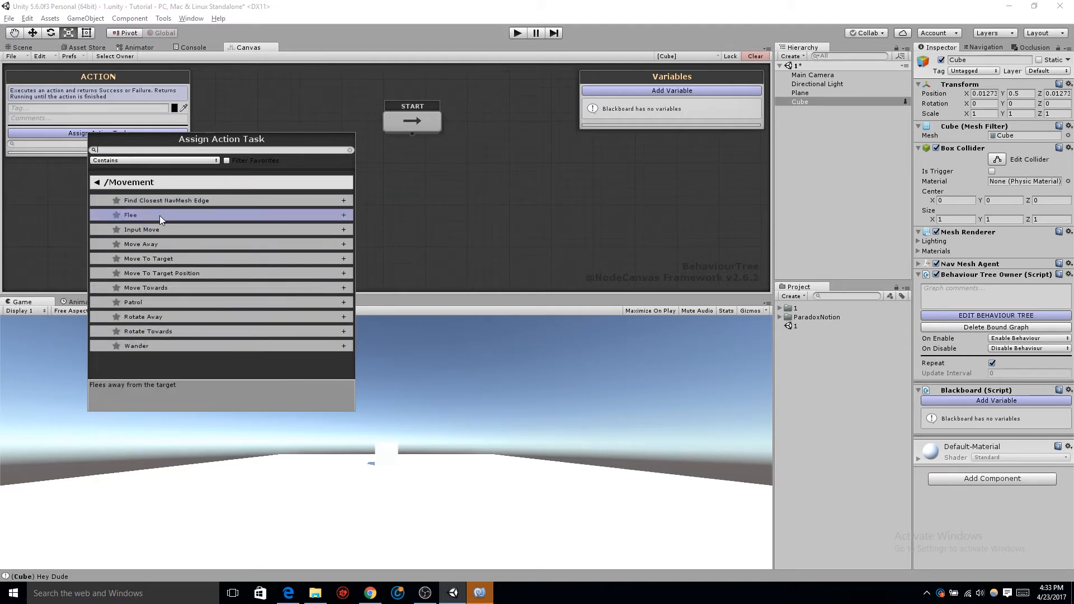
pyautogui.moveTo(173, 244)
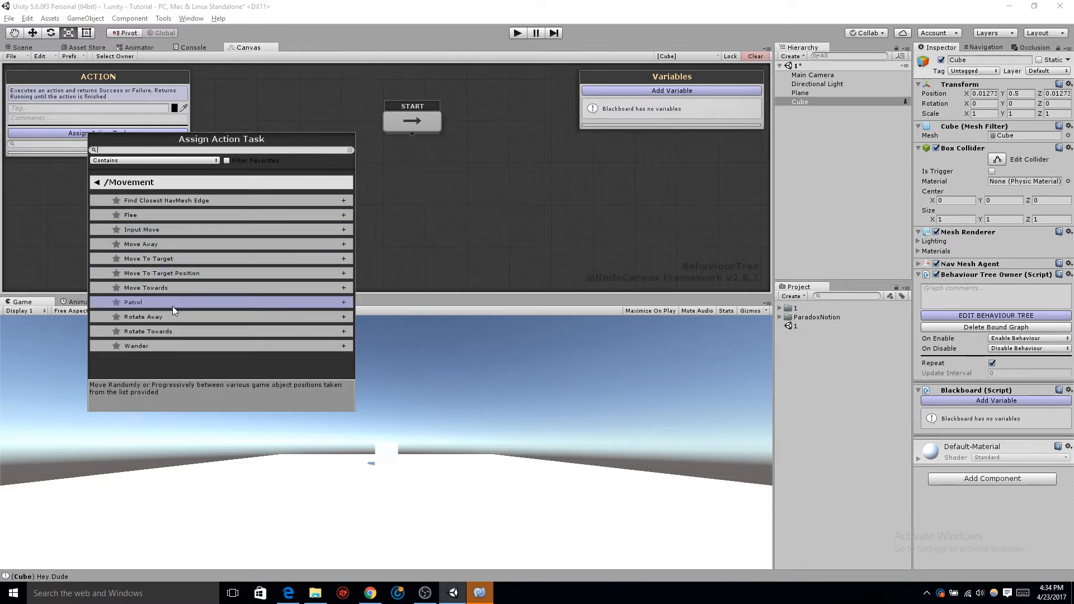
pyautogui.moveTo(177, 291)
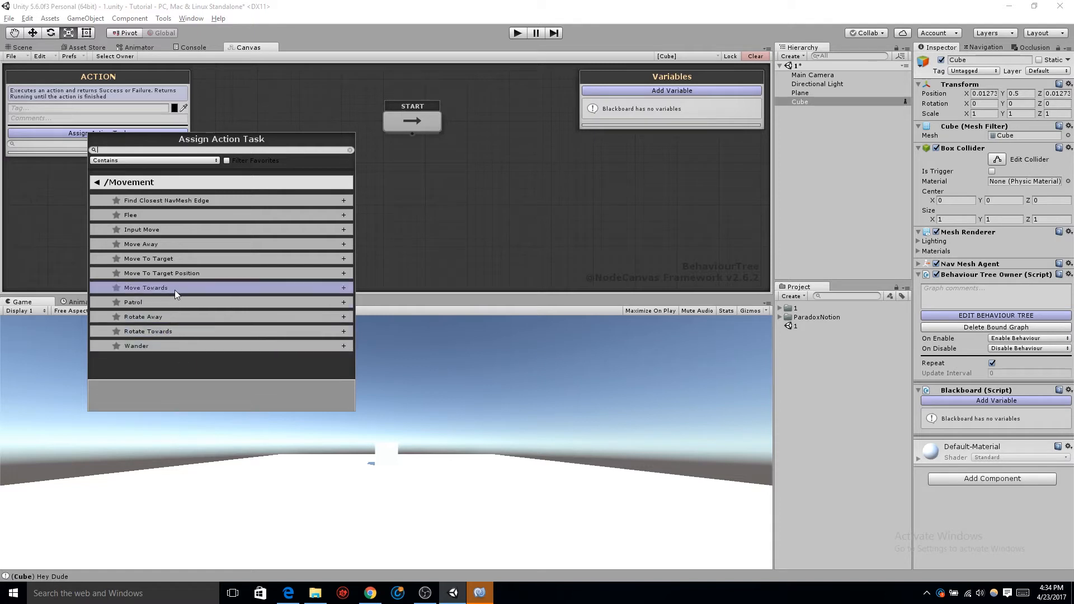
pyautogui.click(146, 288)
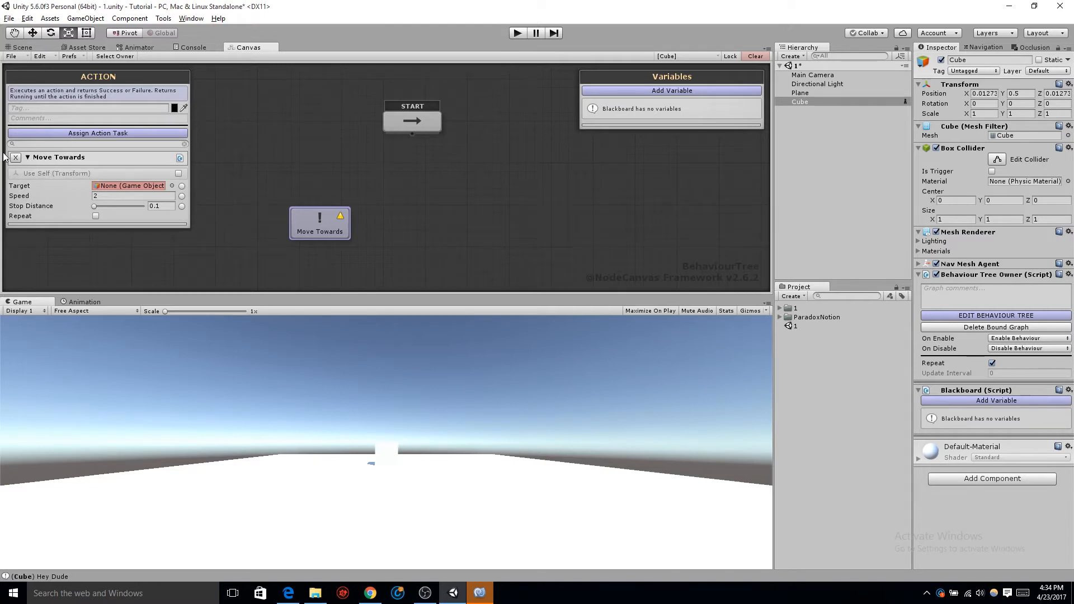
# Swap the Move Towards action for a Move To Target action.
pyautogui.click(15, 158)
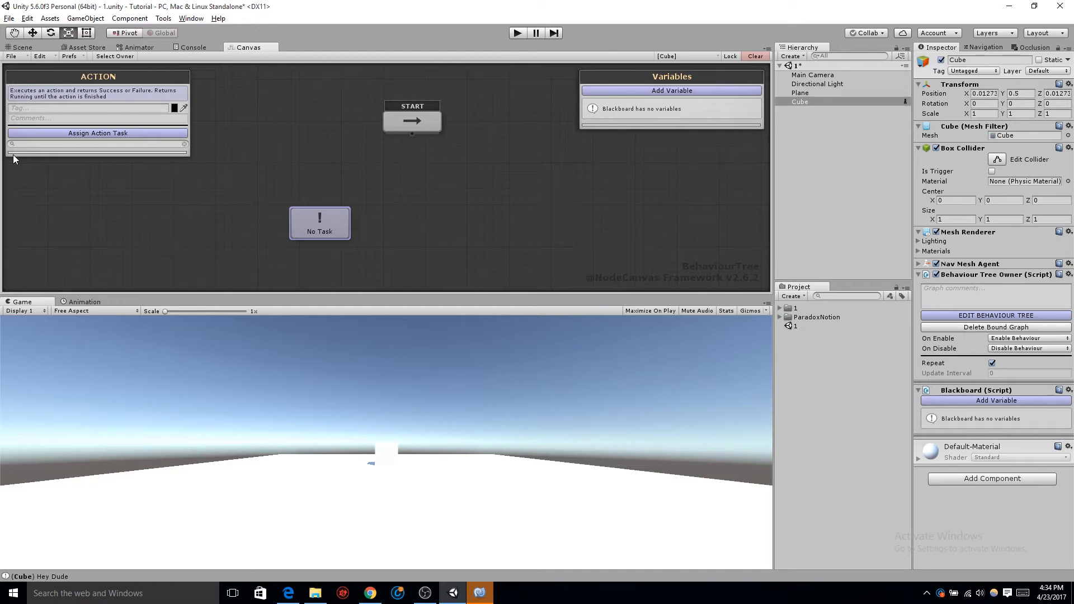
pyautogui.click(97, 134)
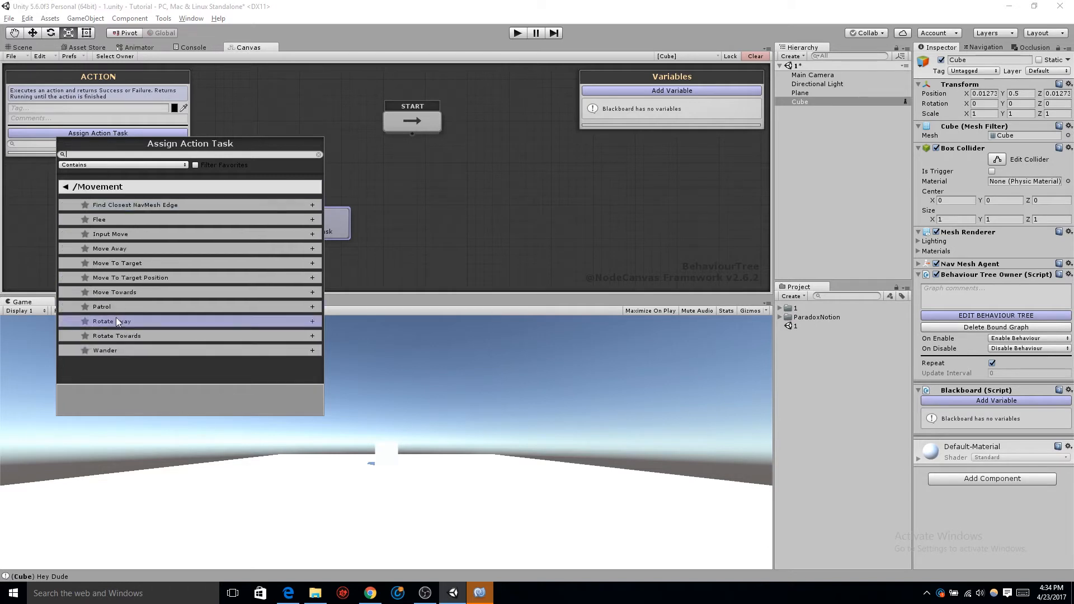
pyautogui.moveTo(146, 280)
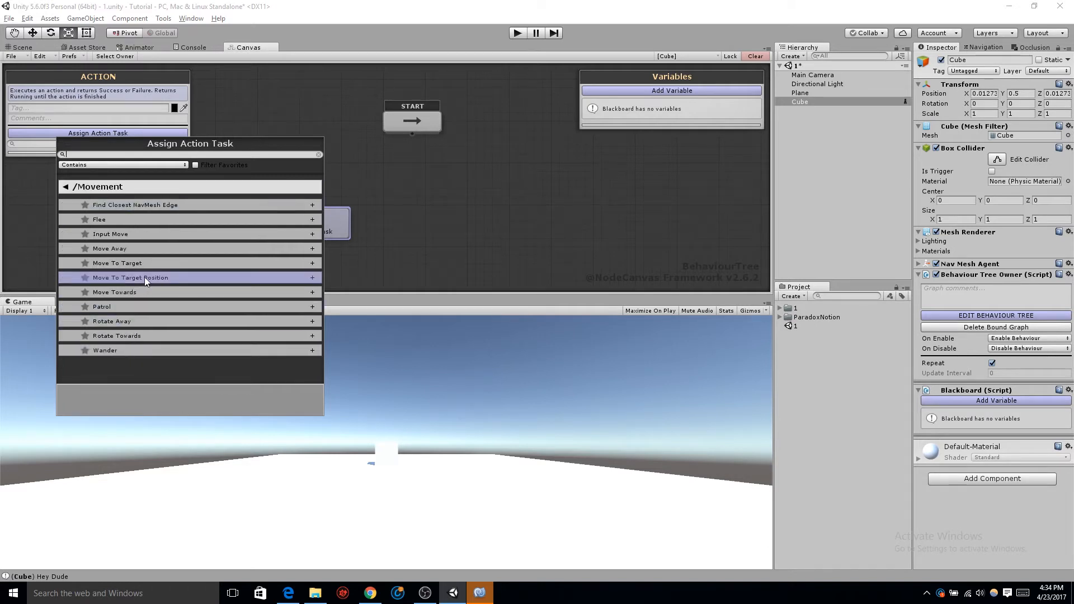
pyautogui.click(117, 263)
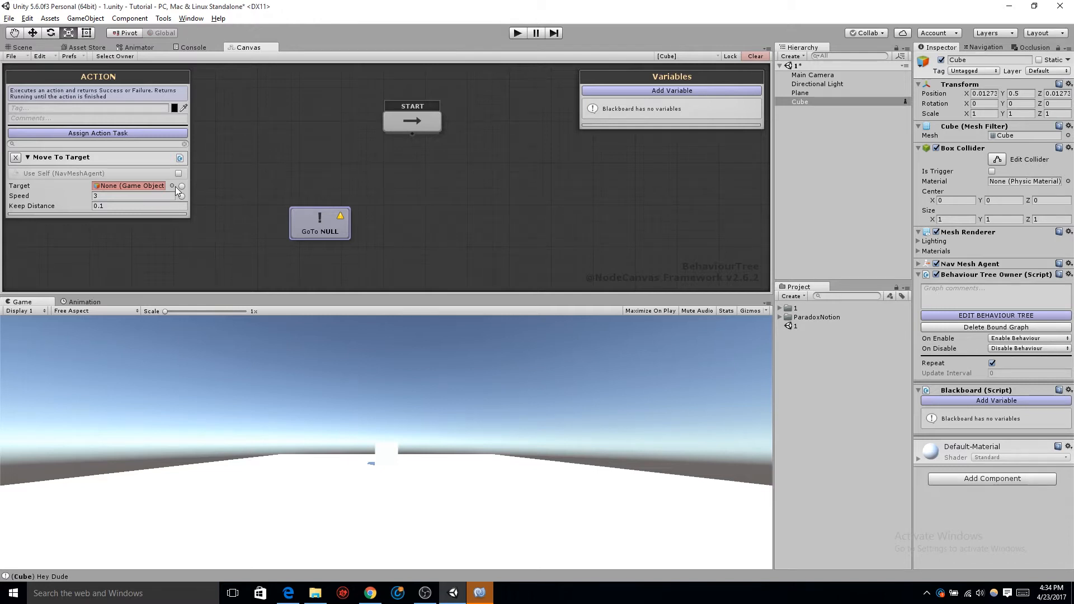
pyautogui.moveTo(675, 163)
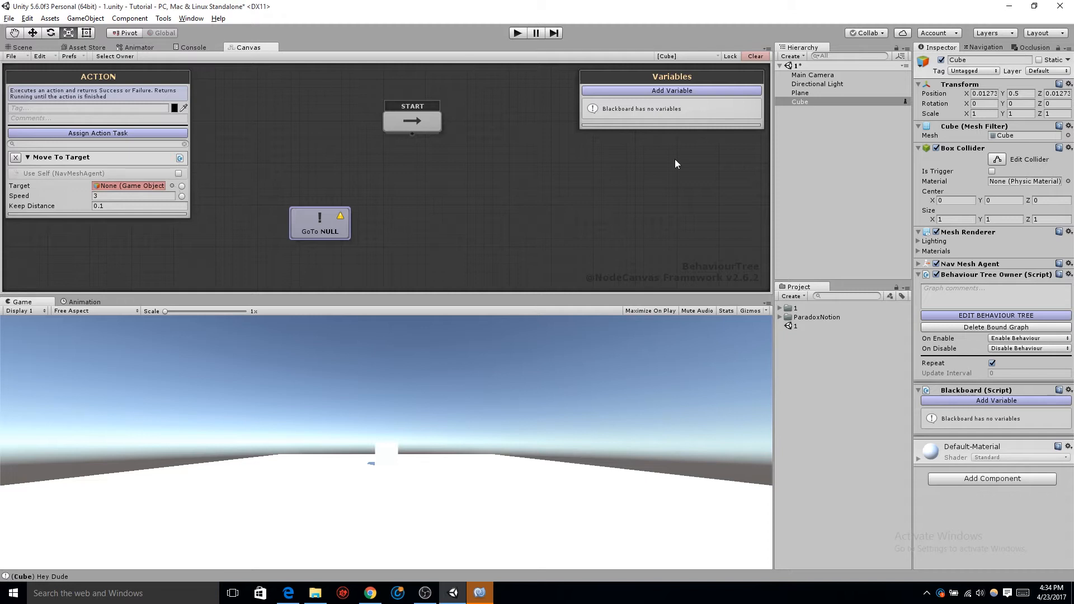
# Create a new Sphere object and scale it to 0.25 on all axes.
pyautogui.rightClick(800, 102)
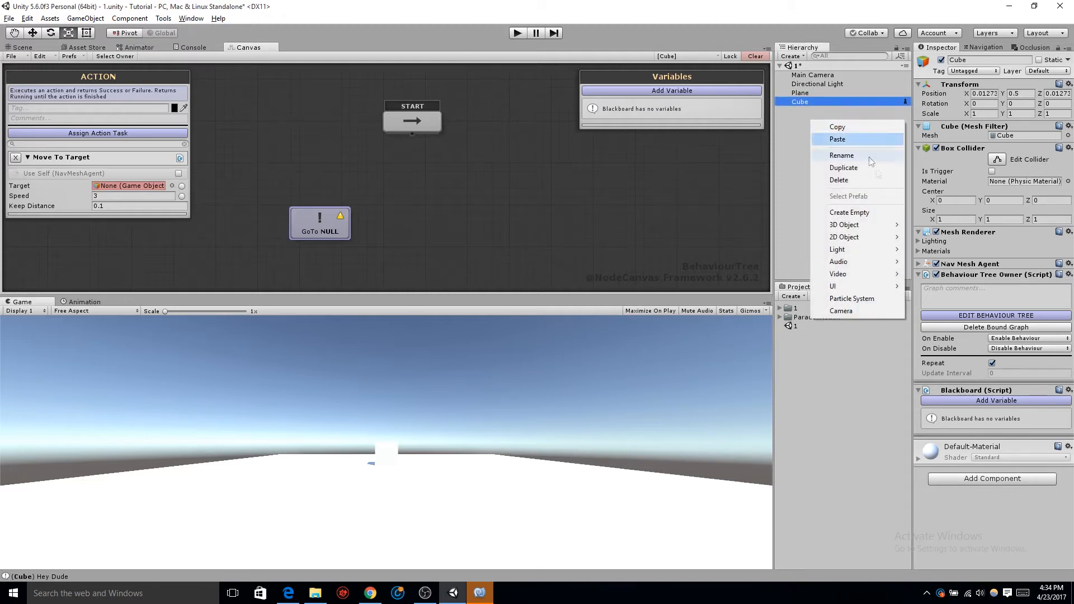
pyautogui.moveTo(845, 225)
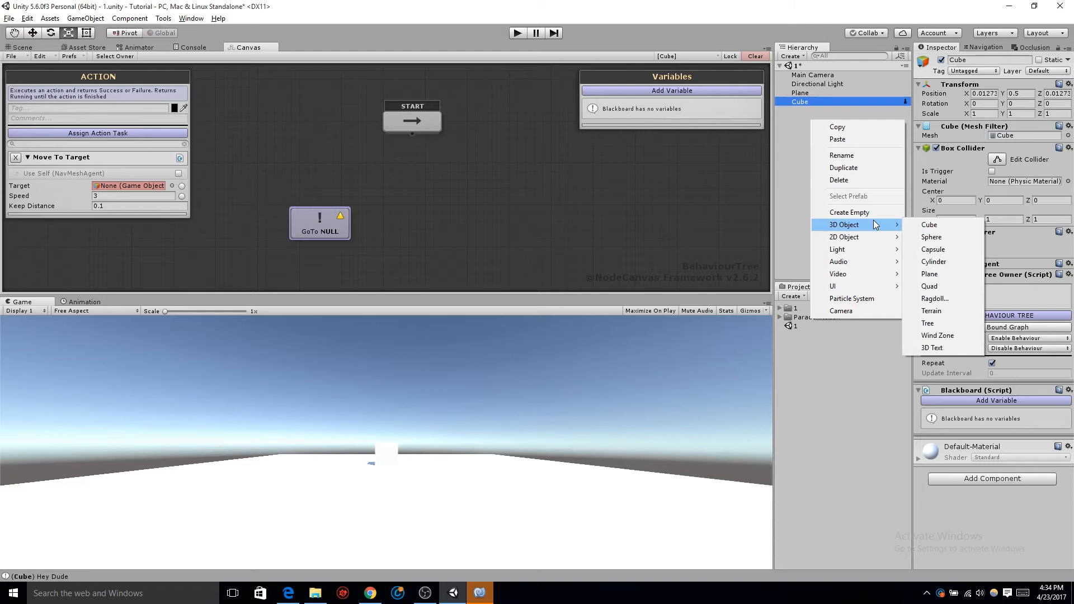
pyautogui.moveTo(933, 249)
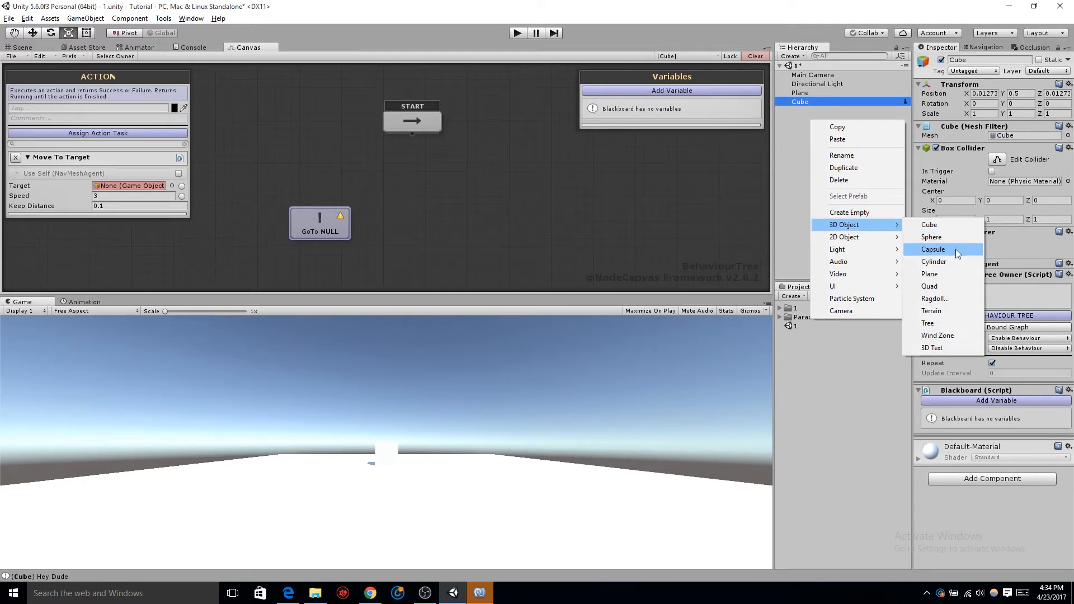
pyautogui.click(931, 237)
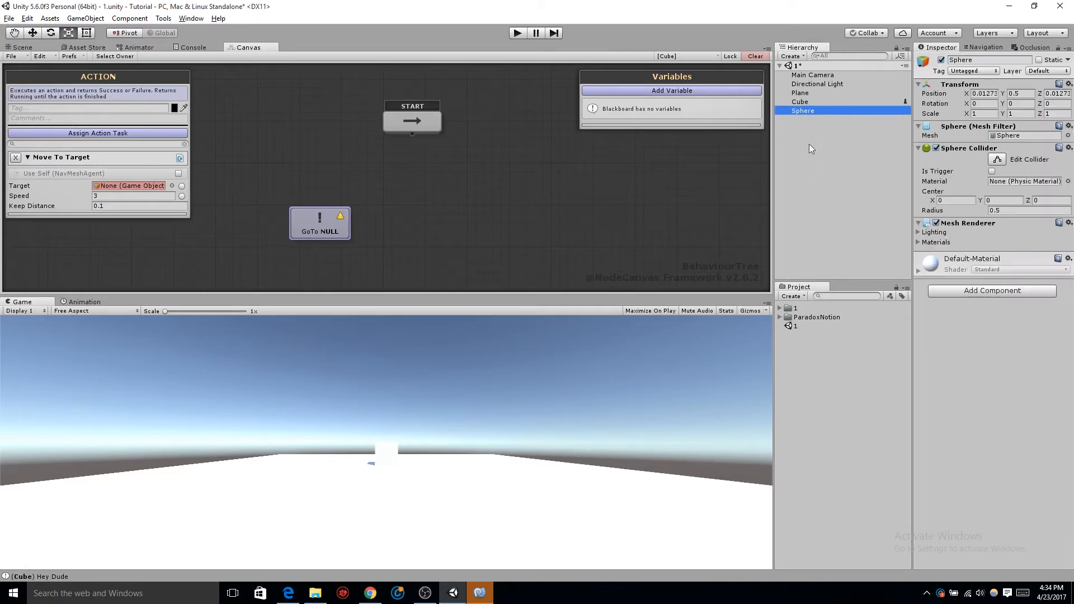
pyautogui.click(984, 114)
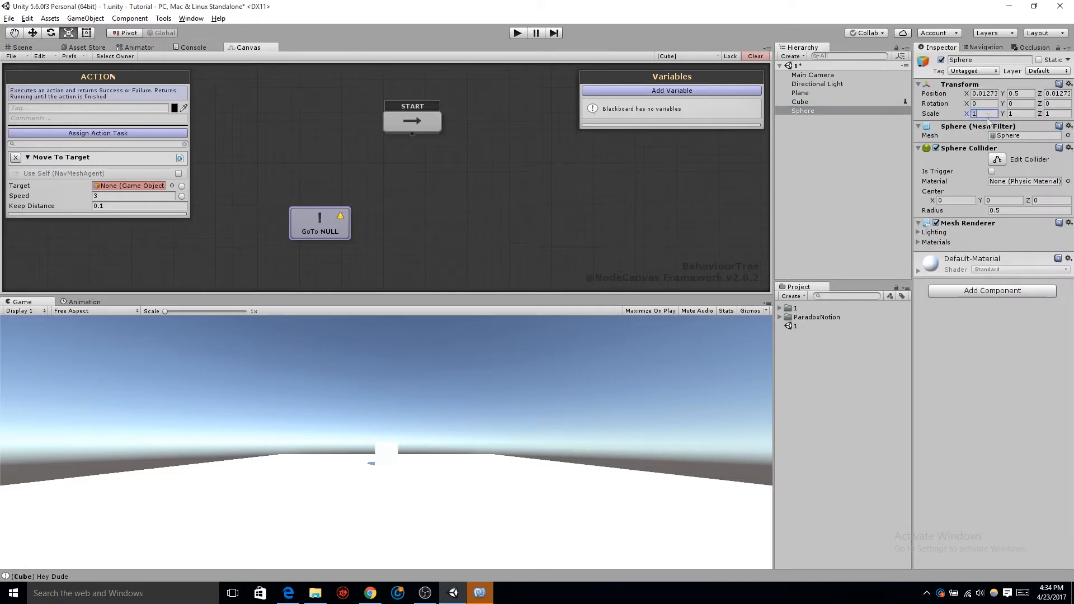
pyautogui.write('.25')
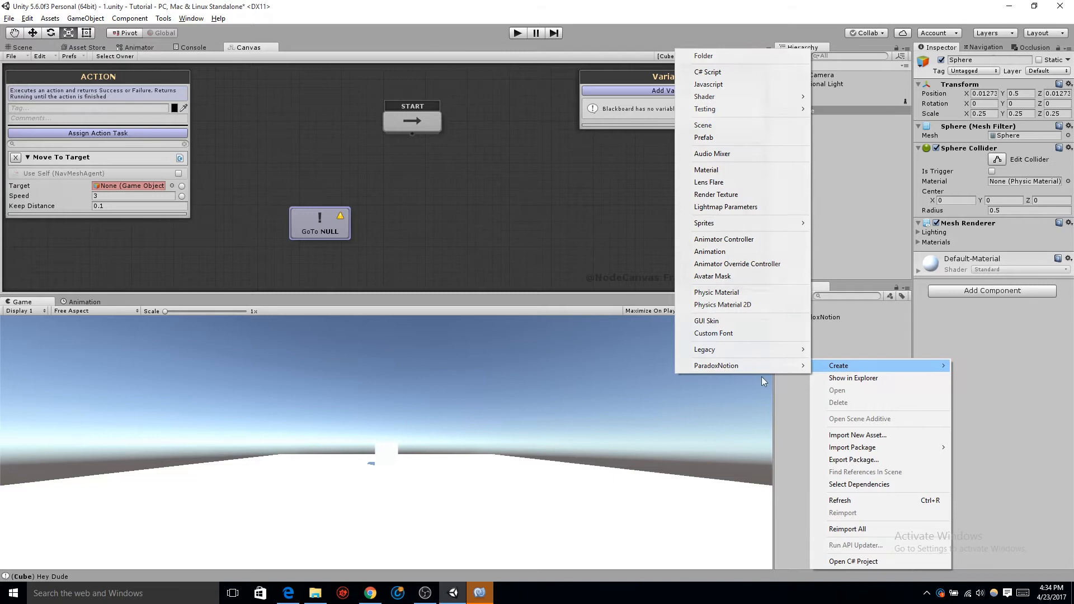
pyautogui.moveTo(758, 361)
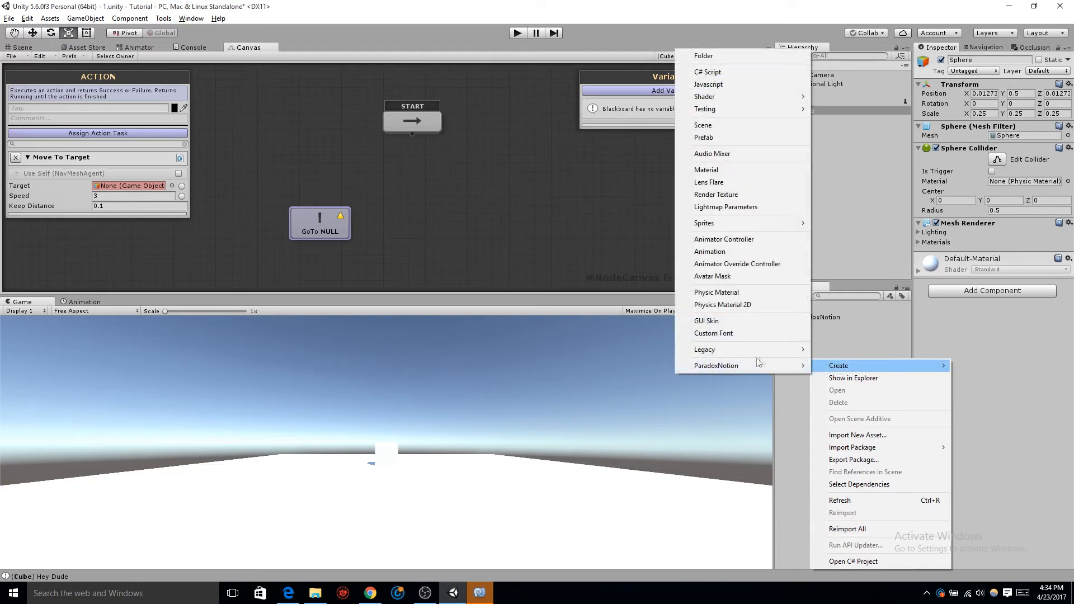
pyautogui.moveTo(752, 182)
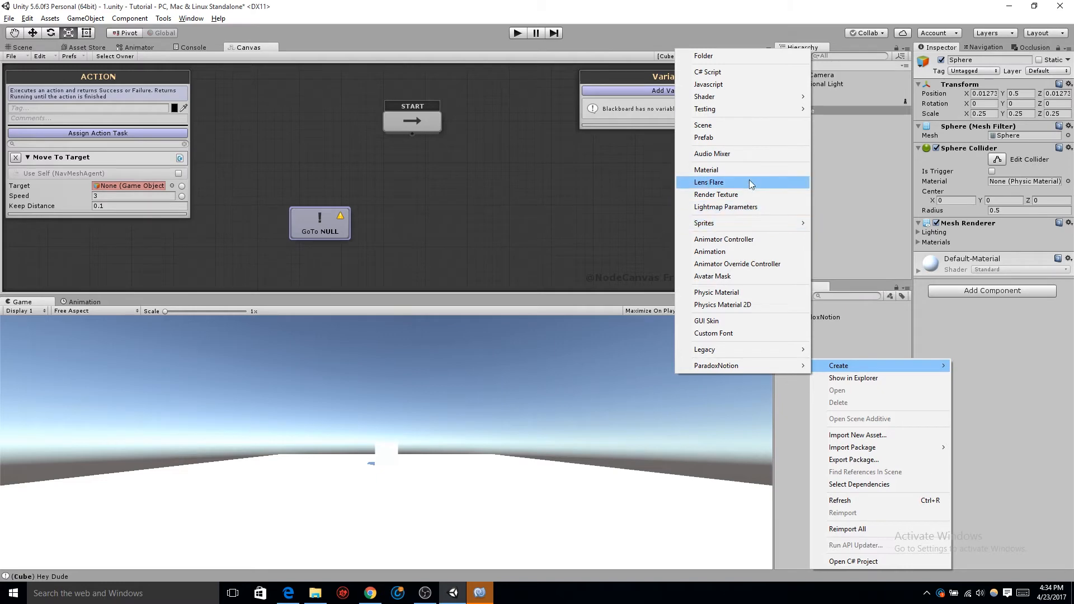
# Create a Yellow material and move it into a new Materials folder.
pyautogui.click(706, 169)
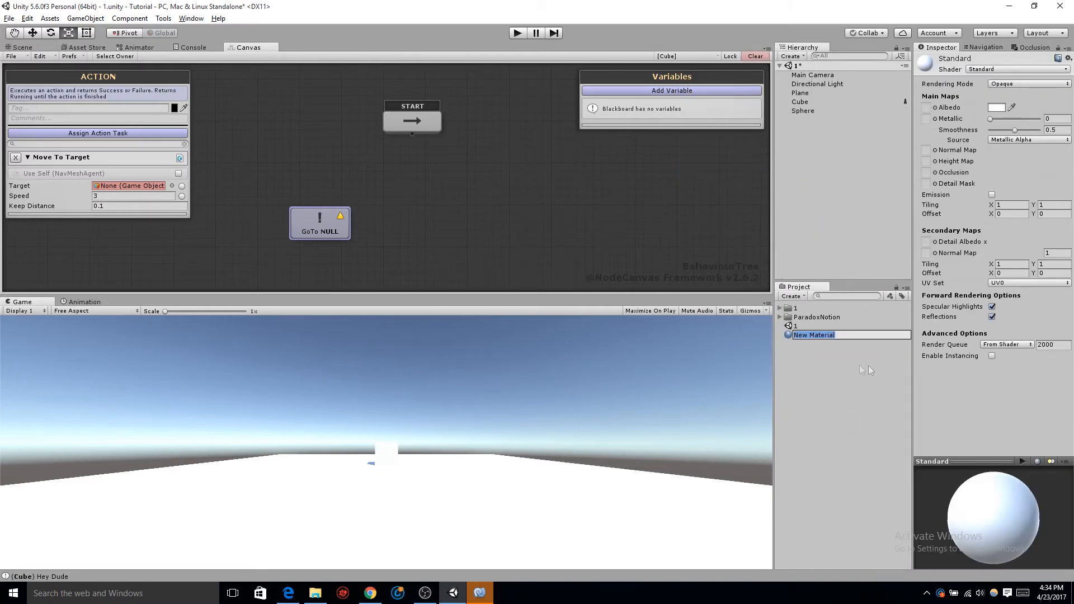
pyautogui.write('Yell')
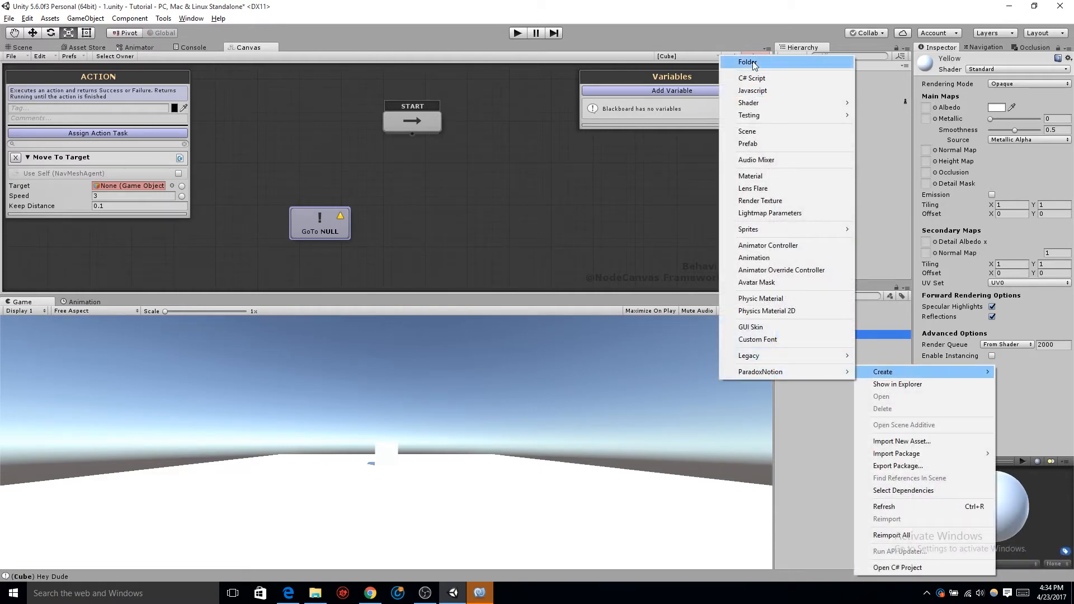
pyautogui.click(746, 61)
pyautogui.write('Materials')
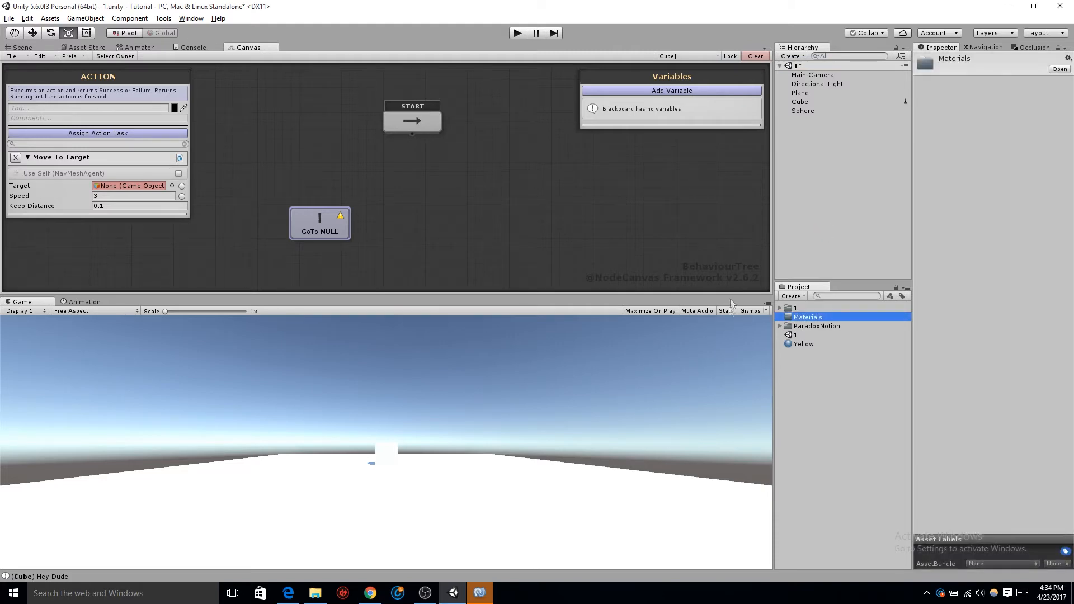
pyautogui.click(803, 344)
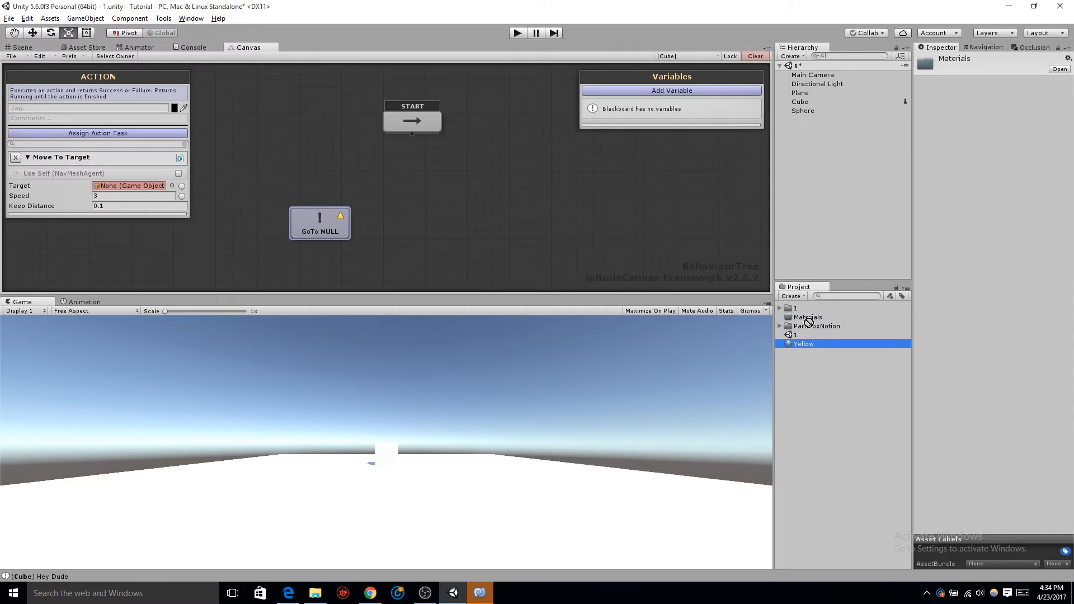
pyautogui.click(807, 317)
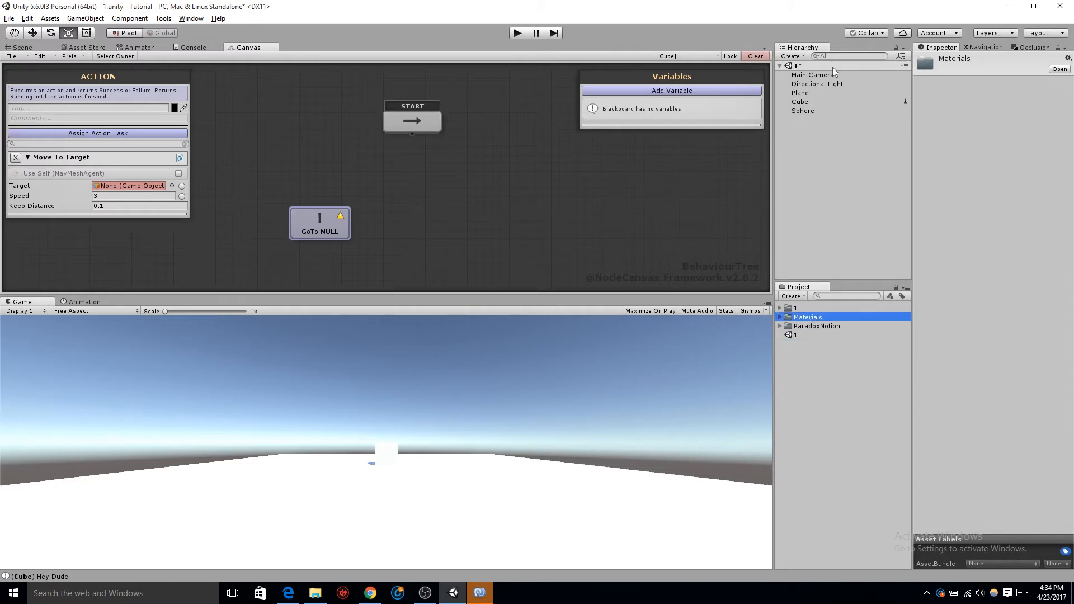
# Apply the Yellow material to the Sphere and set its albedo to yellow.
pyautogui.click(803, 111)
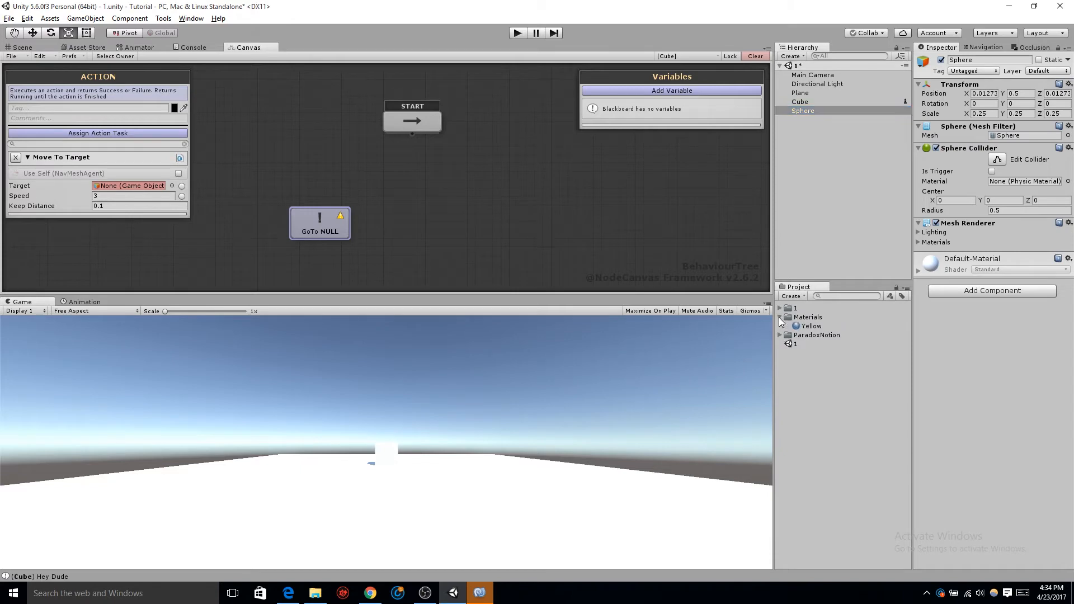
pyautogui.moveTo(801, 327)
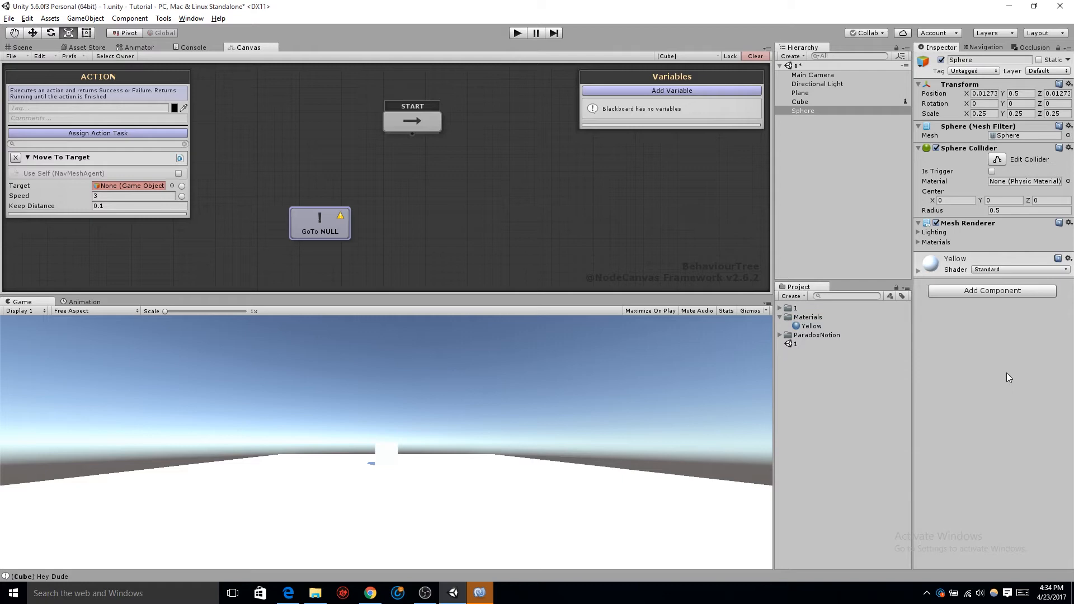
pyautogui.click(811, 326)
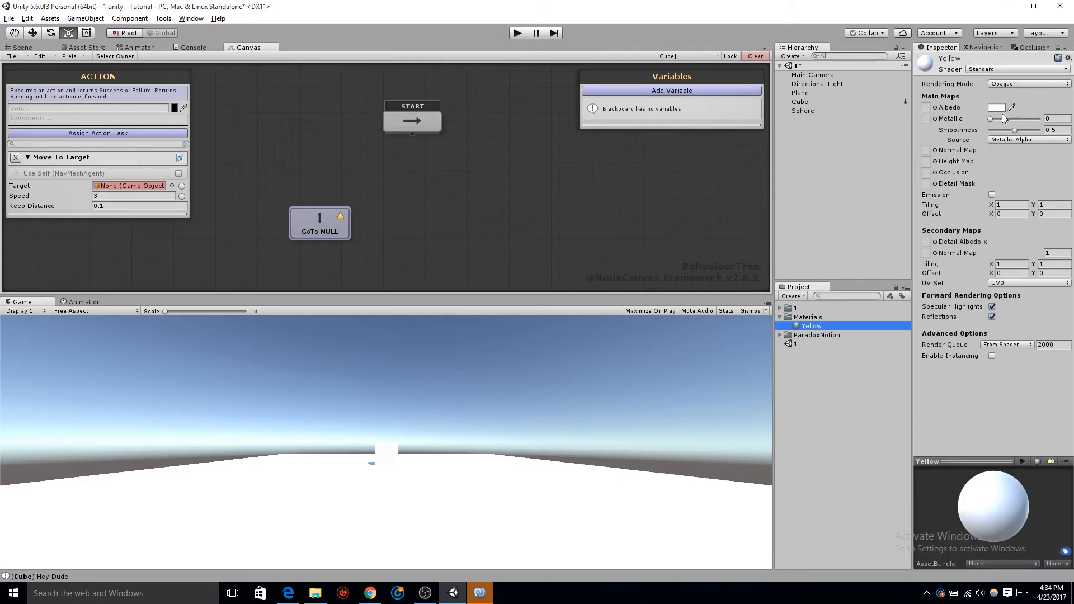
pyautogui.click(1009, 107)
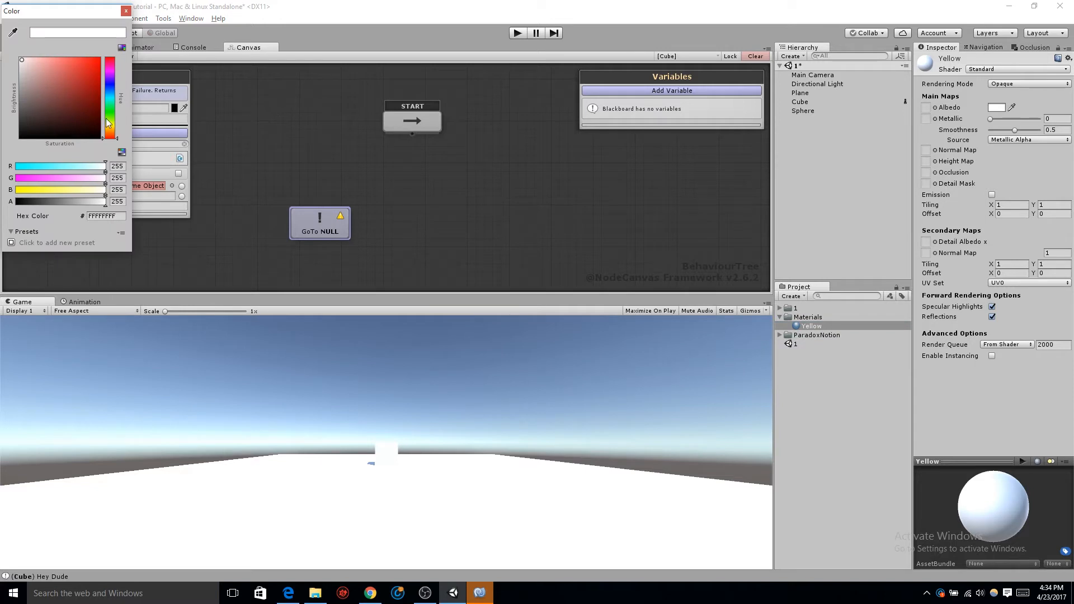
pyautogui.click(111, 62)
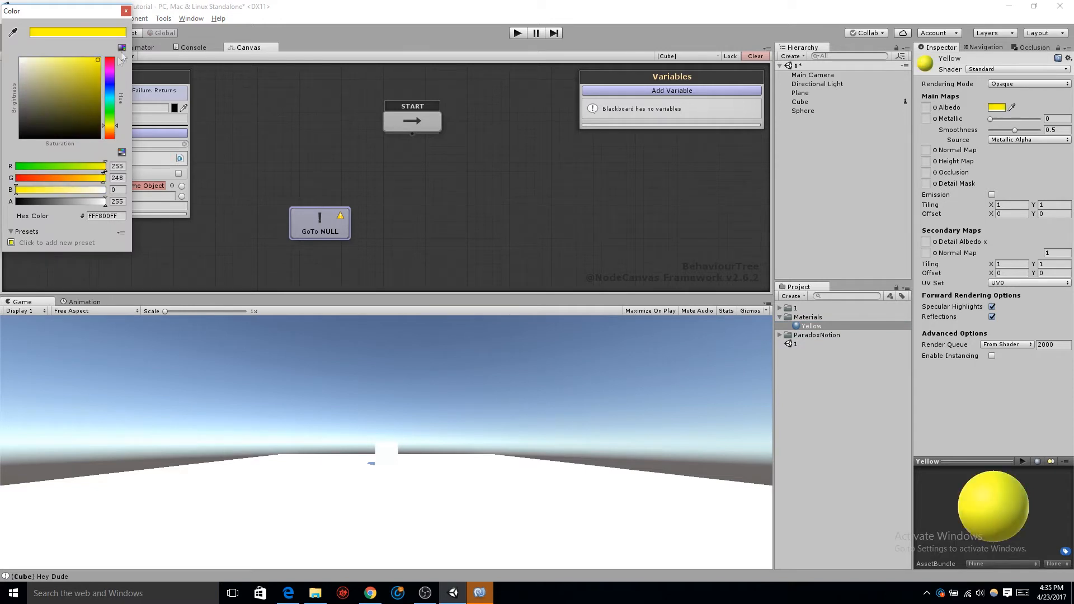
pyautogui.click(122, 12)
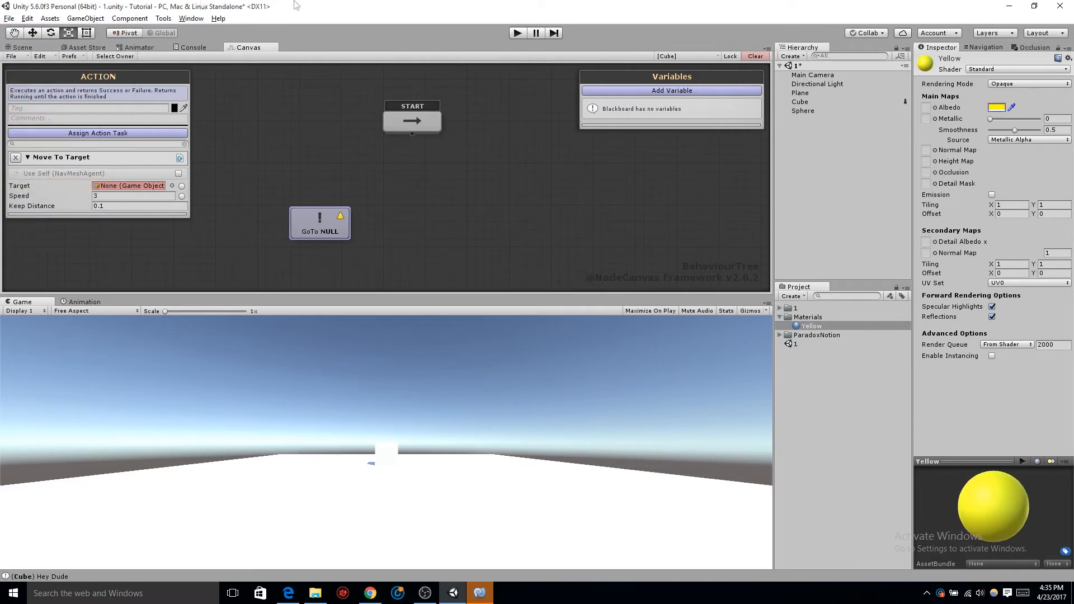
pyautogui.moveTo(616, 267)
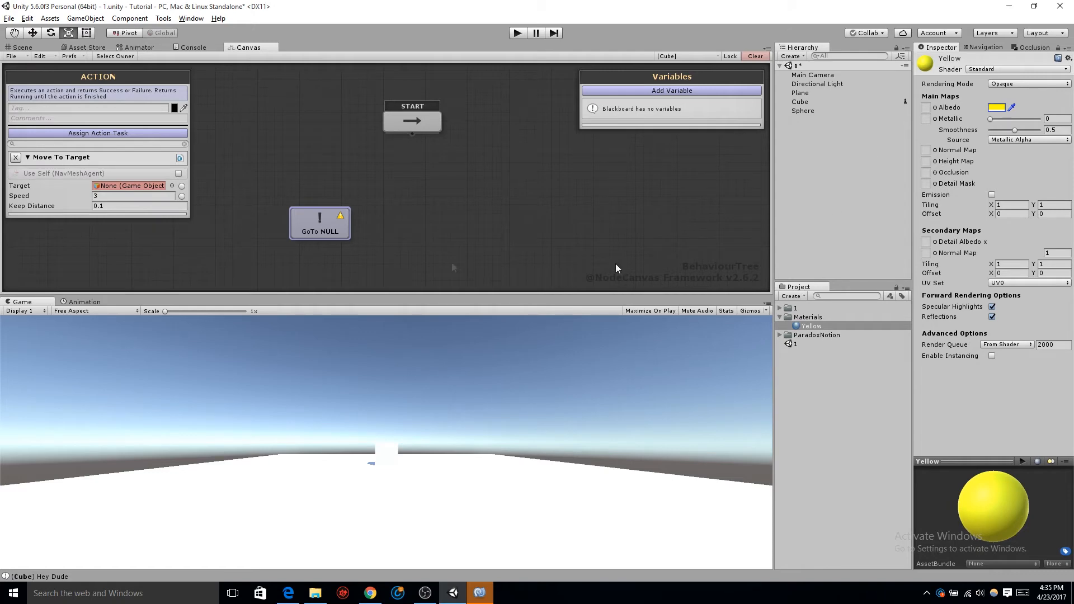
# Duplicate the Sphere and drag the copies toward different plane corners.
pyautogui.click(19, 47)
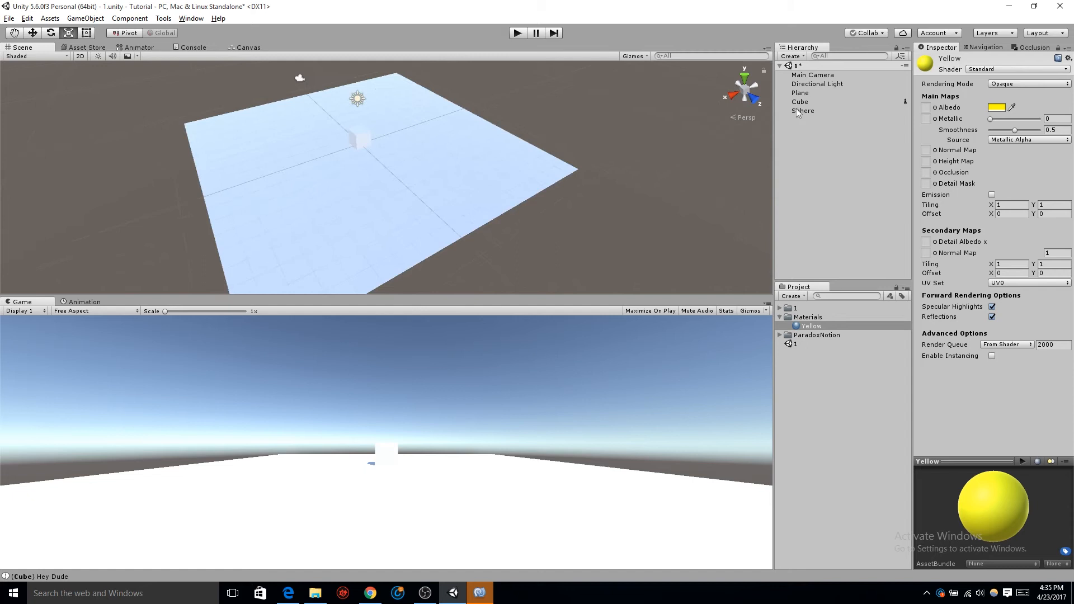
pyautogui.click(803, 111)
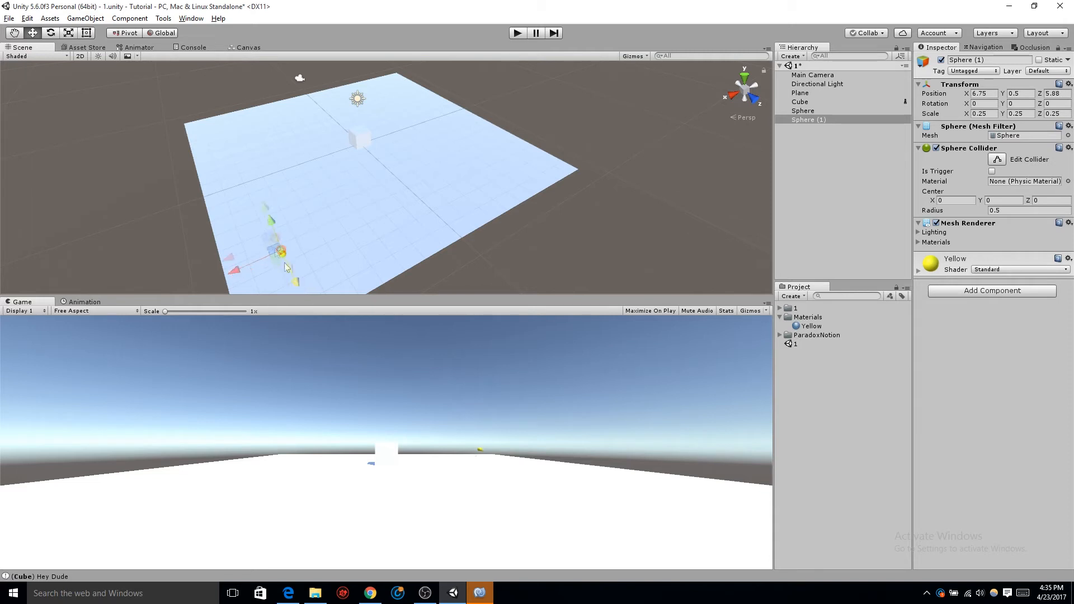
pyautogui.moveTo(277, 250); pyautogui.dragTo(219, 134)
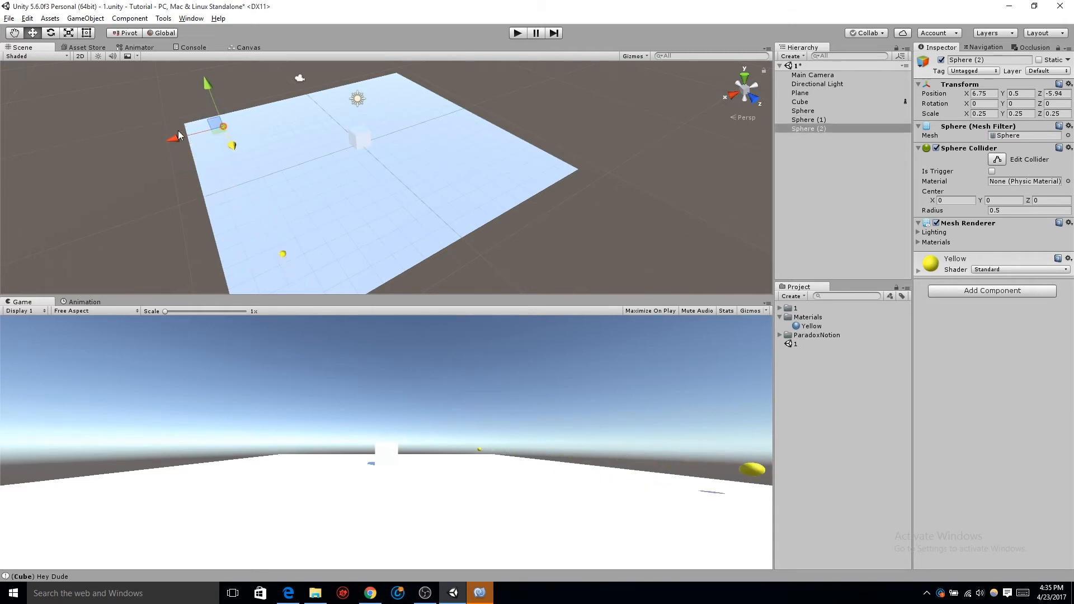
pyautogui.moveTo(223, 125); pyautogui.dragTo(377, 84)
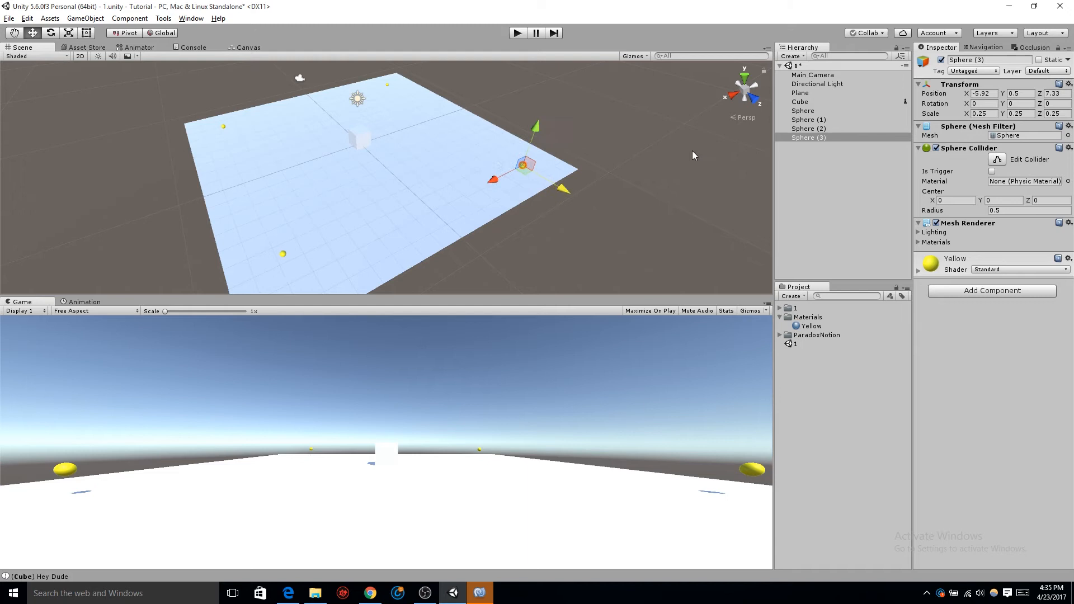
pyautogui.click(800, 102)
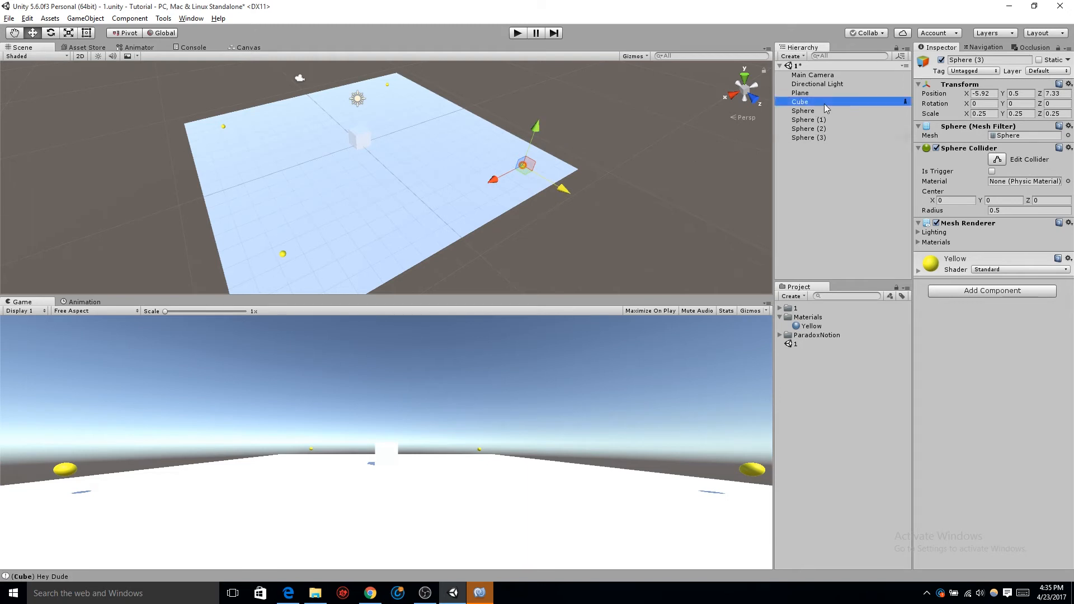
# Browse the Cube's blackboard variable options without adding a variable.
pyautogui.click(249, 47)
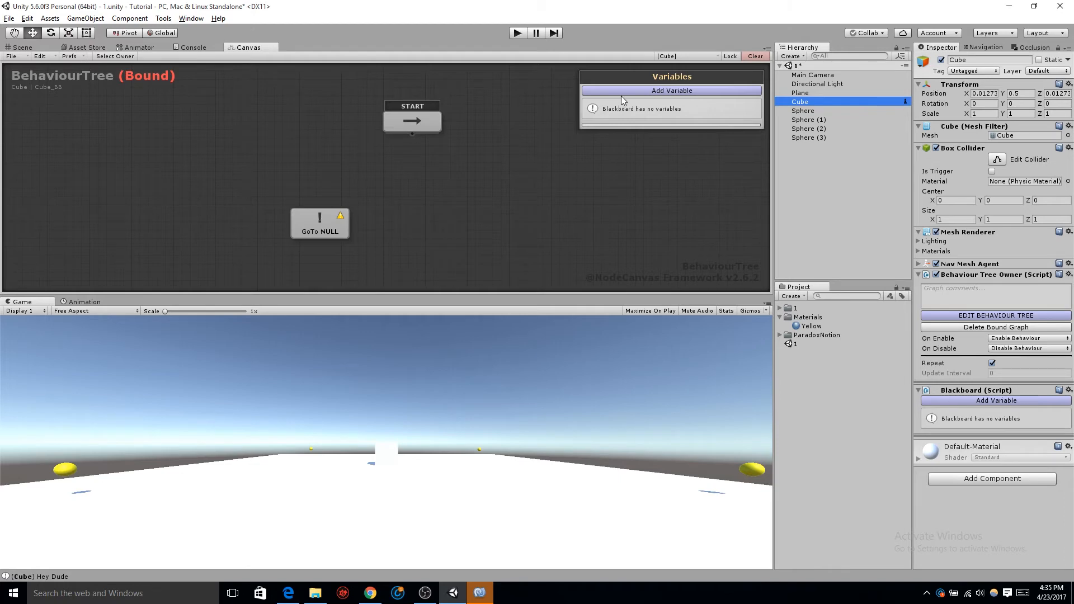
pyautogui.click(672, 90)
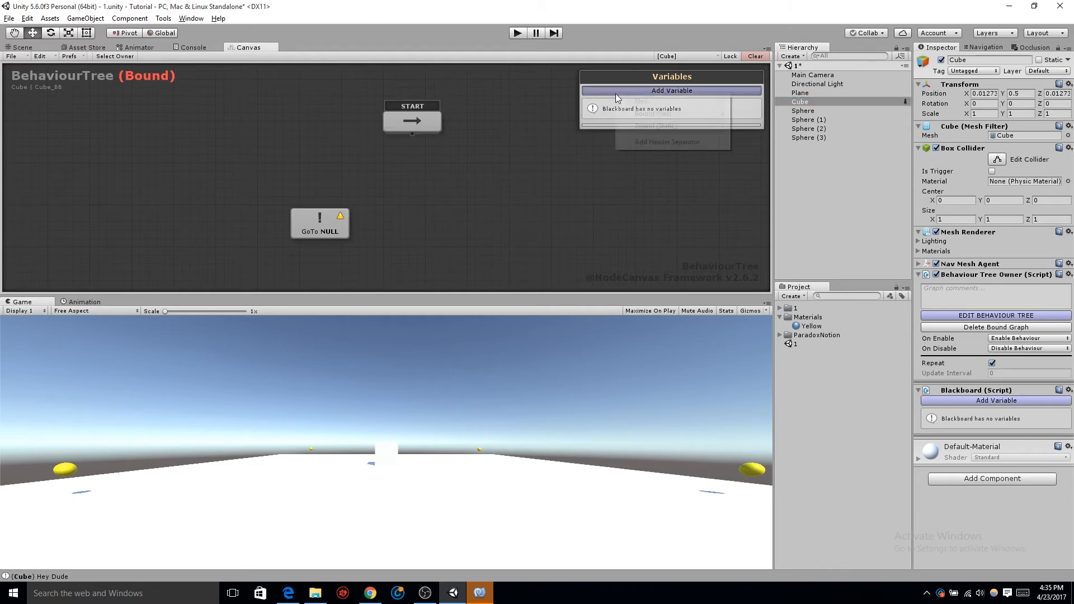
pyautogui.click(672, 90)
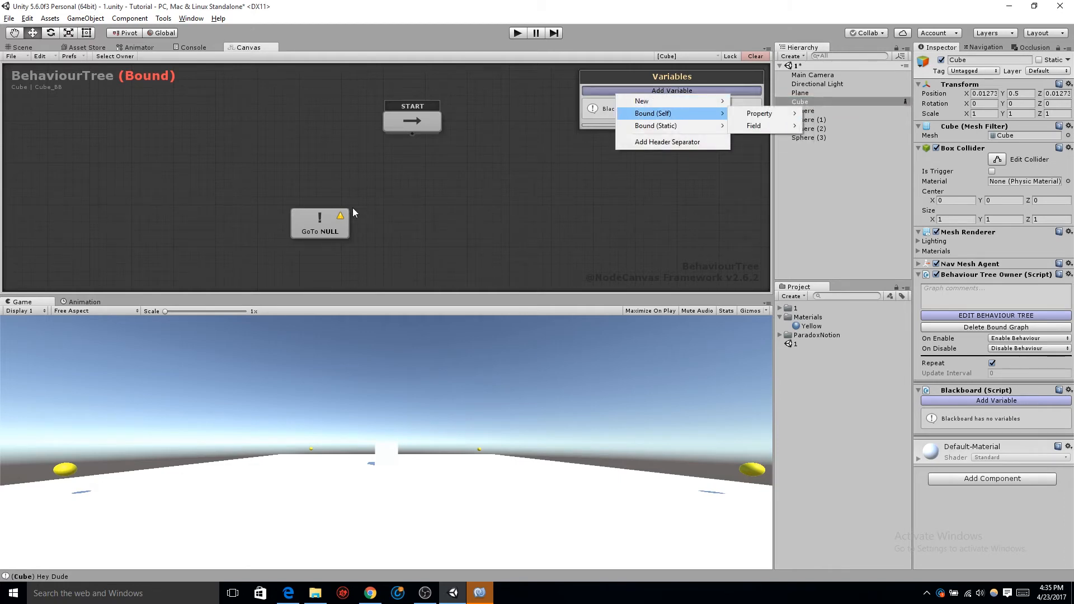
pyautogui.click(319, 223)
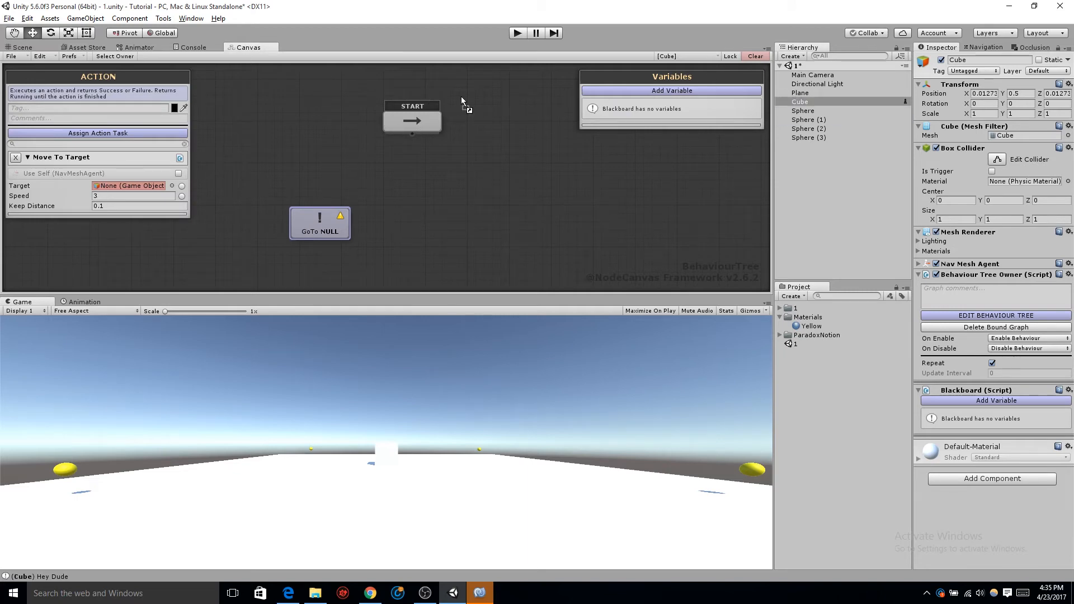
pyautogui.click(810, 120)
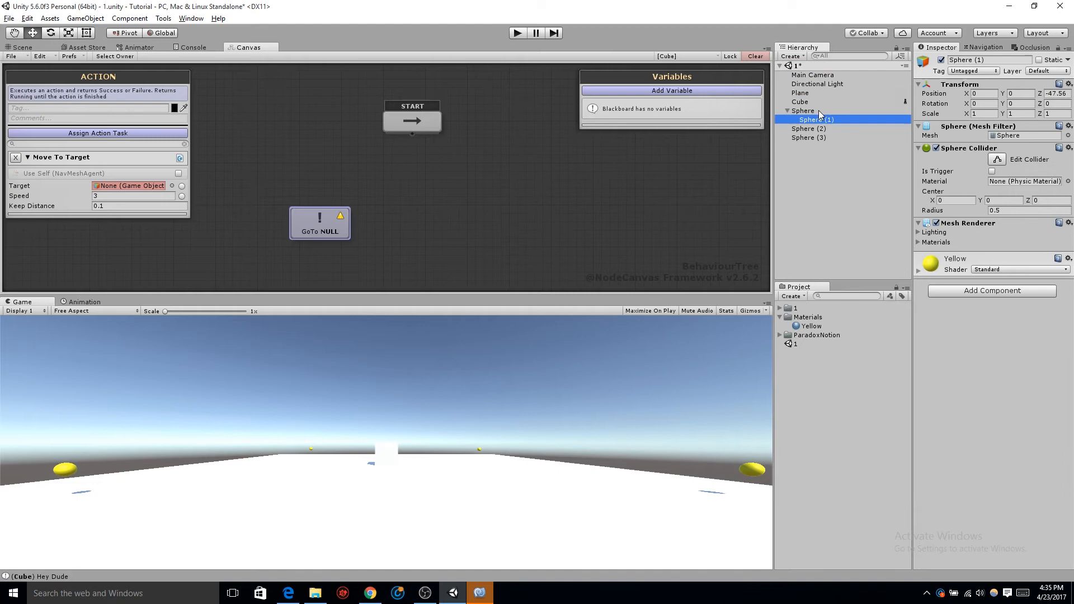
# Set the Move To Target action's target to Sphere via the object picker.
pyautogui.click(801, 101)
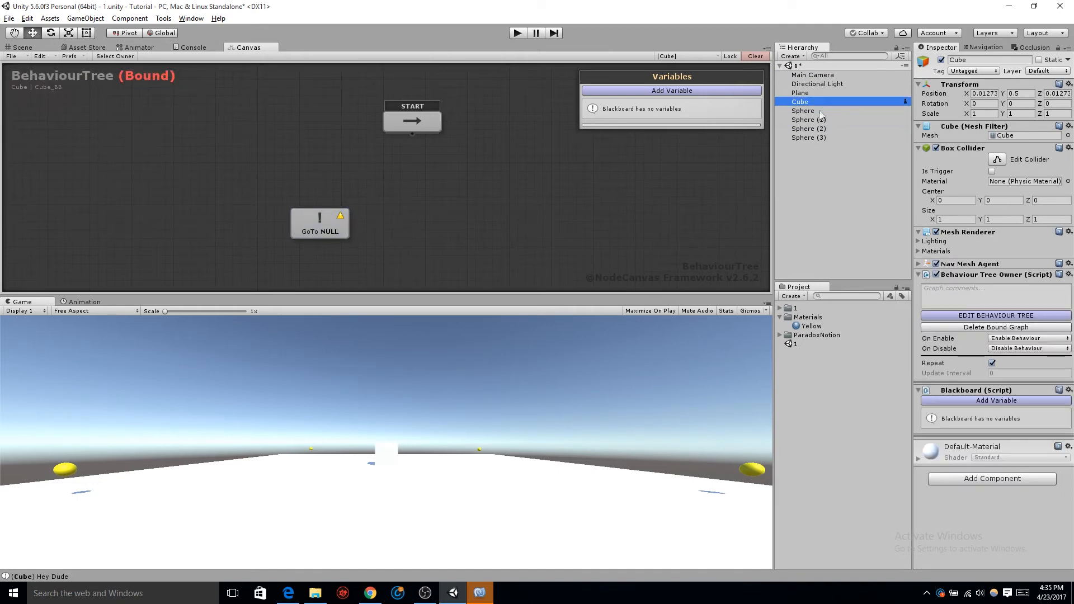
pyautogui.click(320, 224)
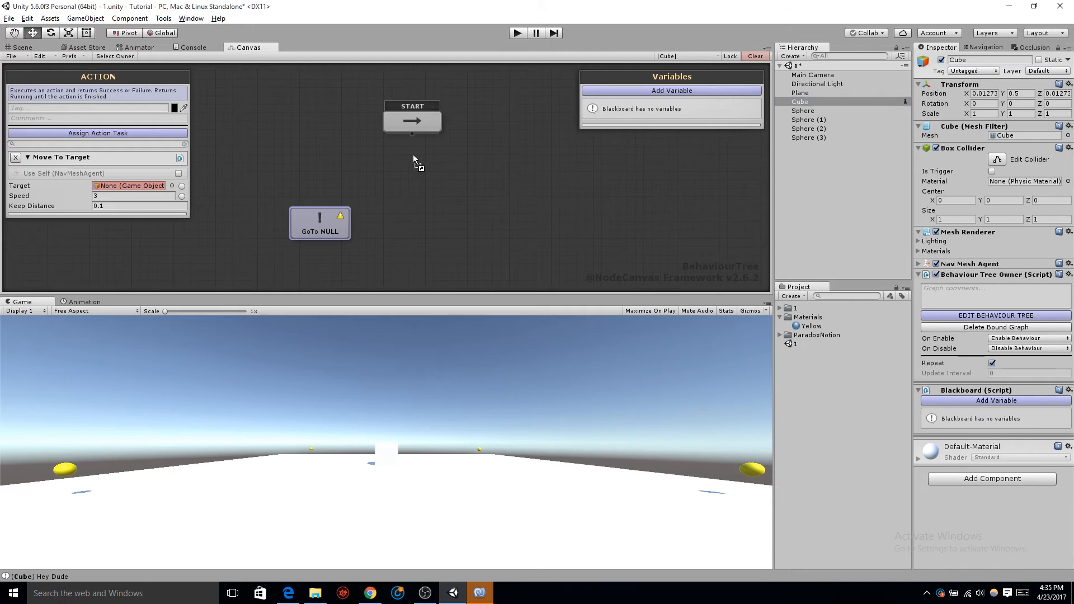
pyautogui.click(129, 185)
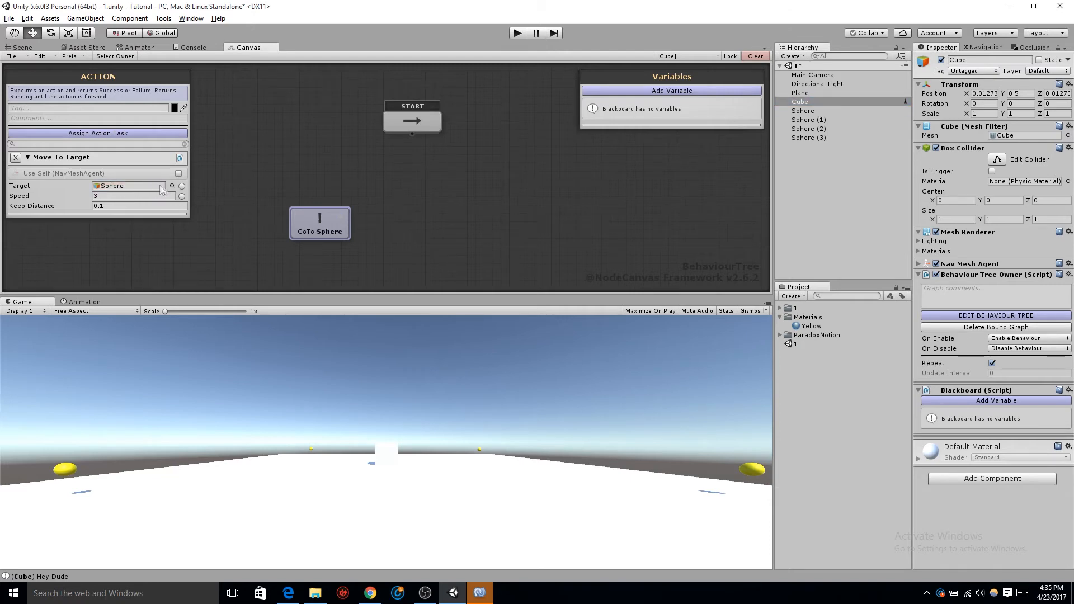
pyautogui.click(172, 186)
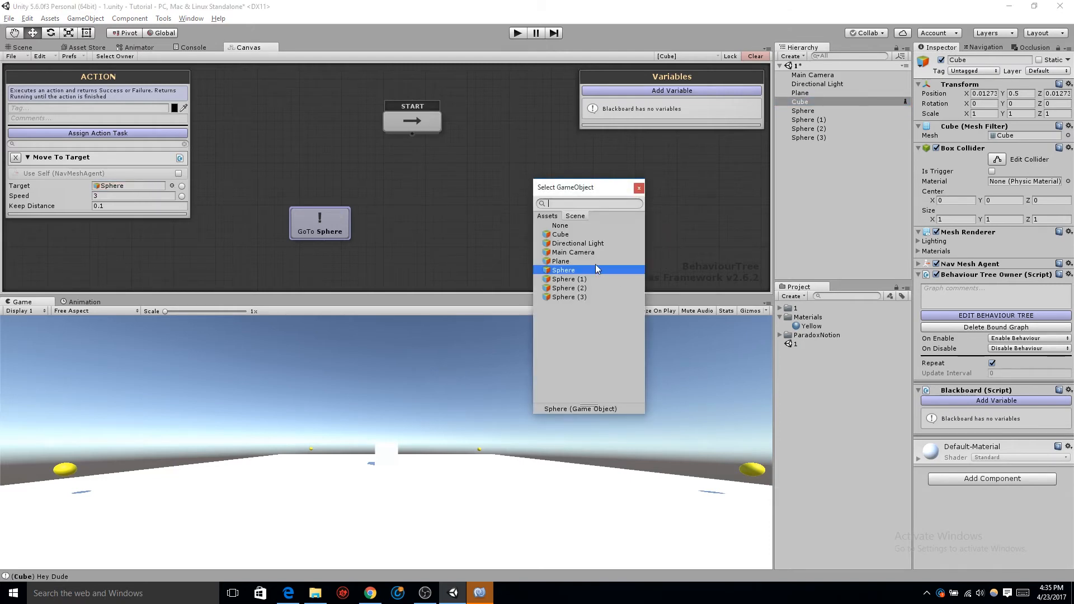
pyautogui.click(563, 269)
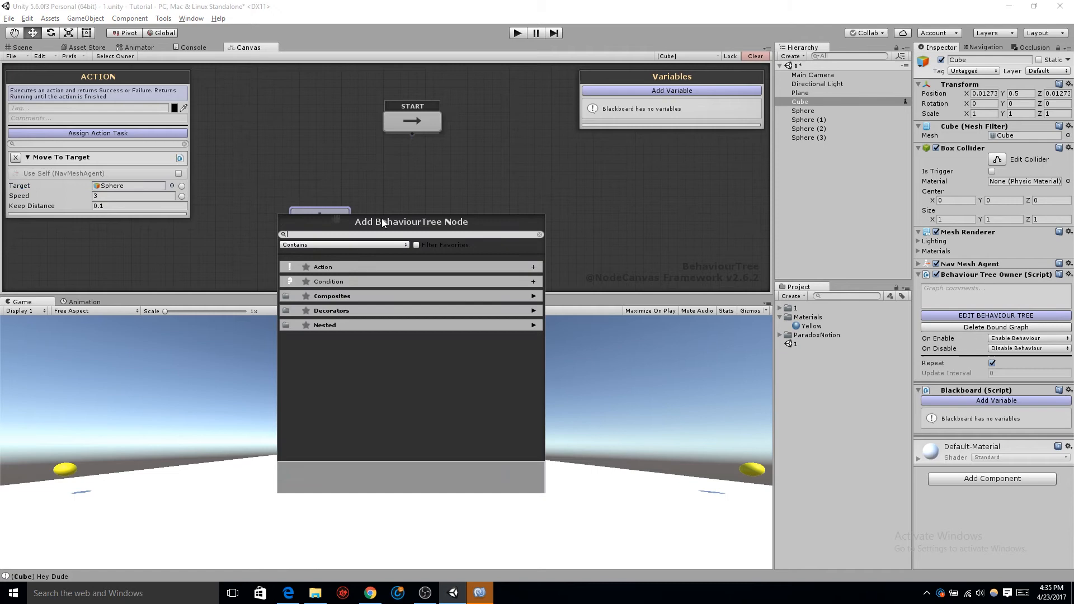
# Connect START to the GoTo Sphere action and test-run the scene.
pyautogui.click(323, 266)
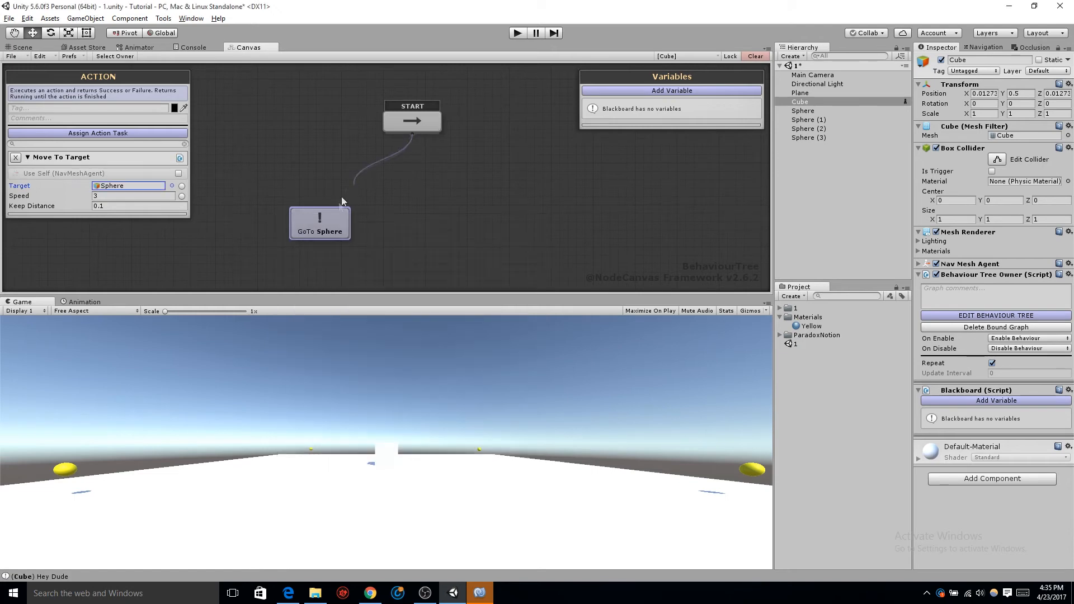
pyautogui.moveTo(320, 222); pyautogui.dragTo(412, 213)
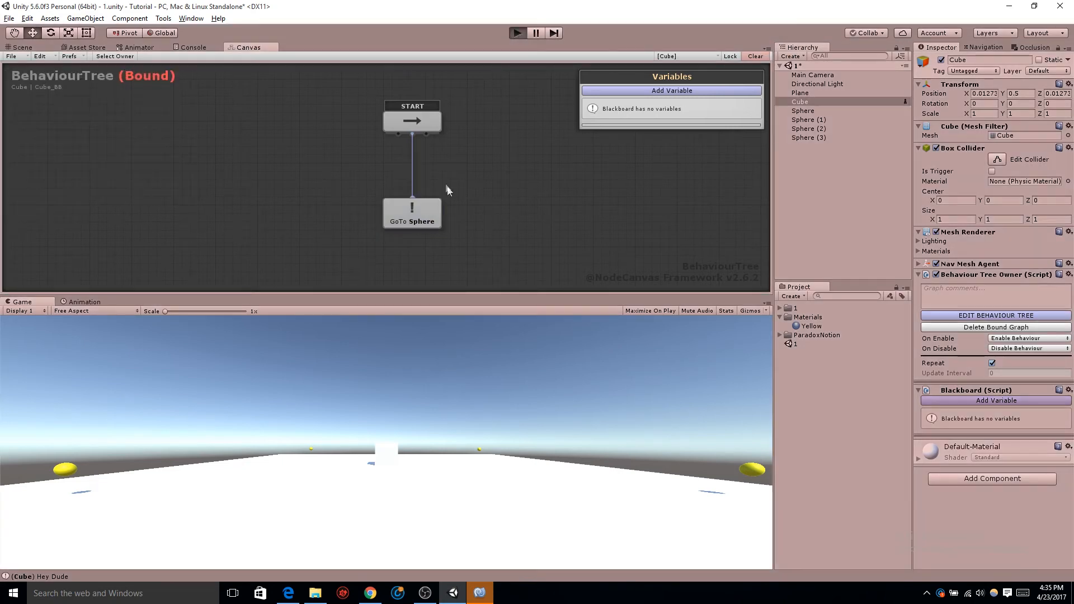
pyautogui.moveTo(449, 192)
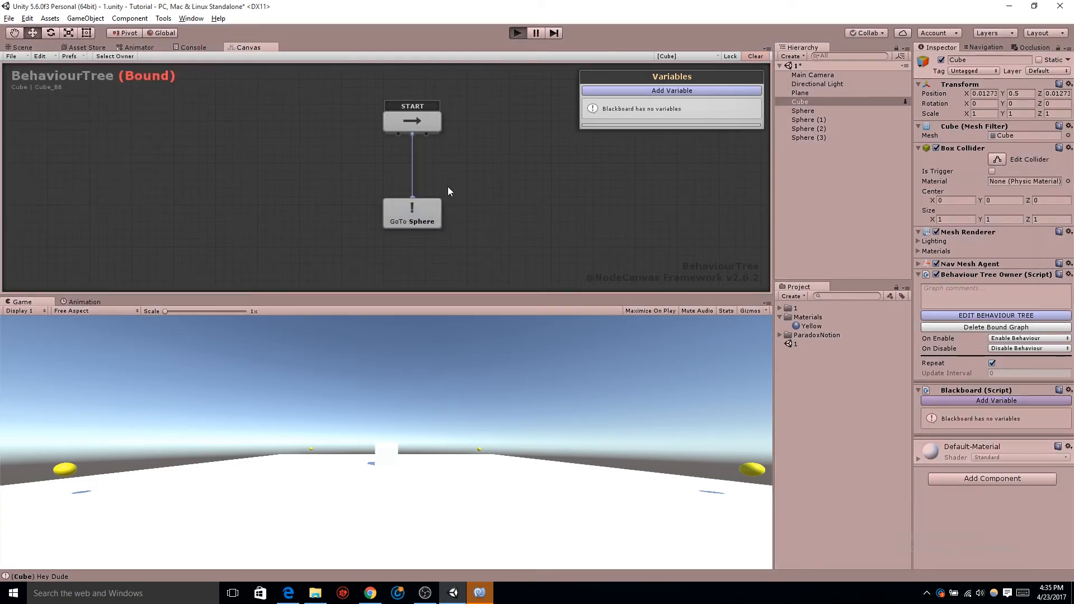
pyautogui.click(517, 32)
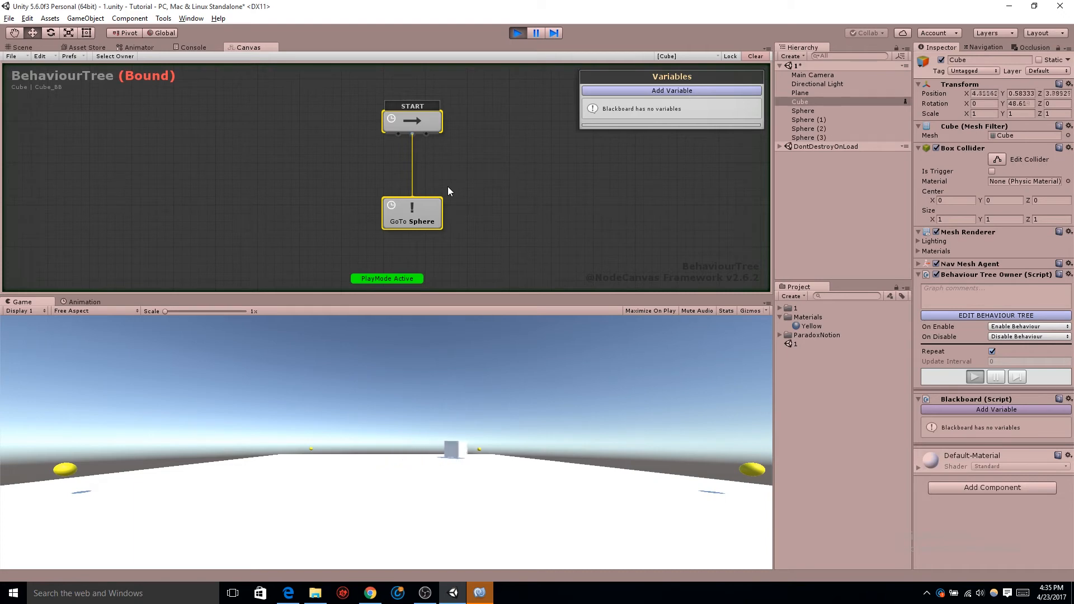
pyautogui.click(517, 32)
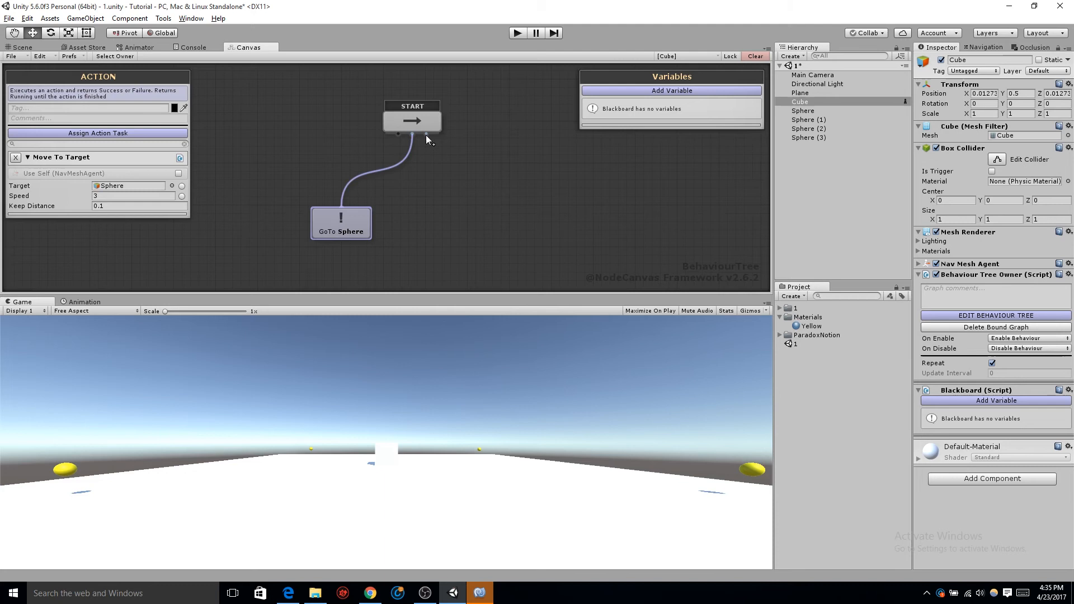
# Duplicate the GoTo Sphere node beside the first and test-run again.
pyautogui.click(341, 224)
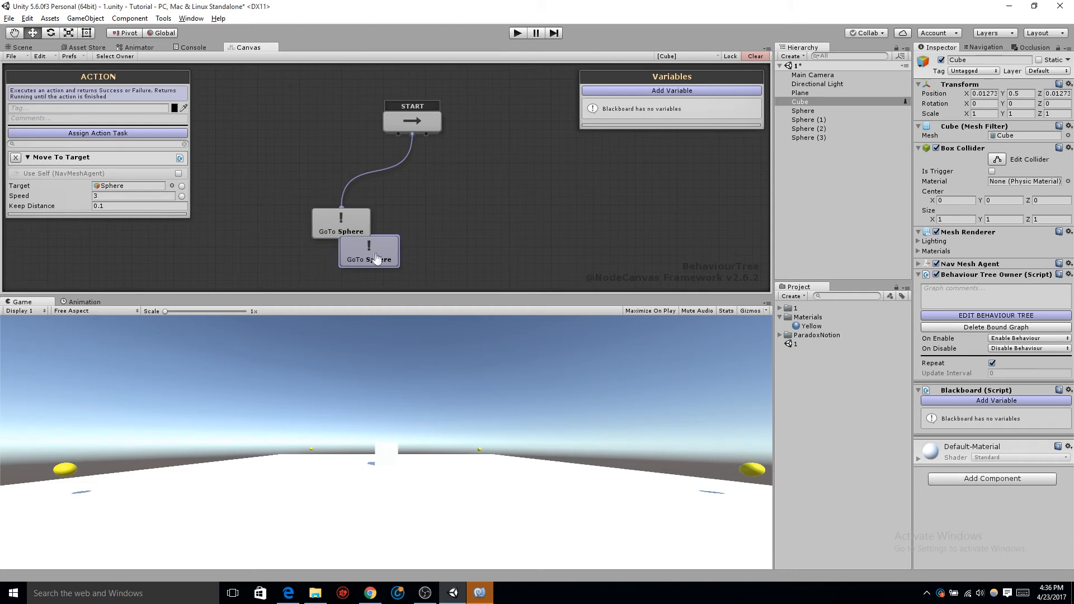
pyautogui.moveTo(369, 250); pyautogui.dragTo(424, 227)
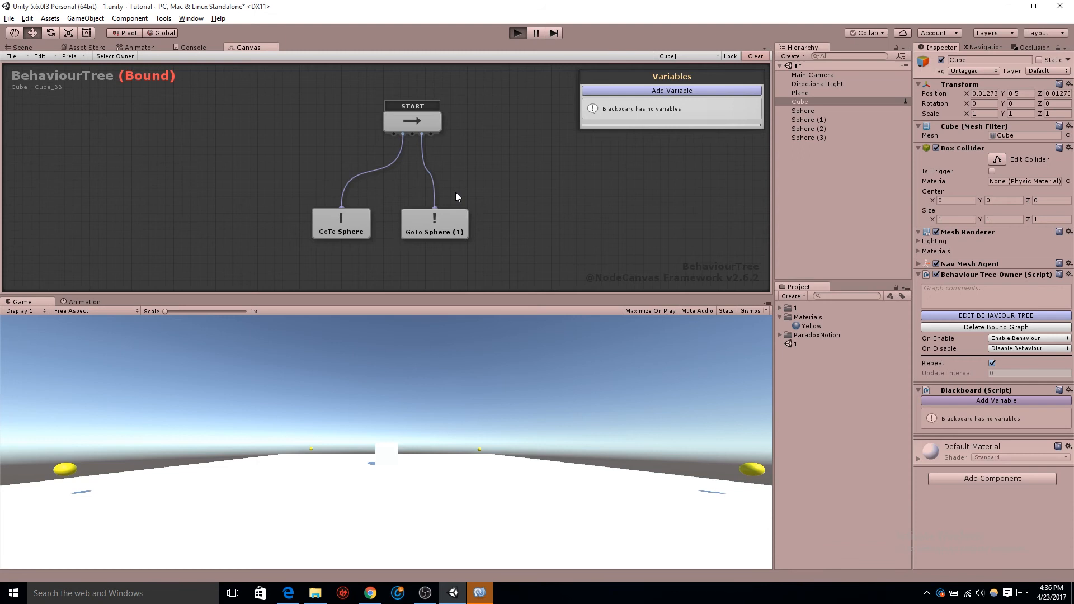
pyautogui.click(517, 33)
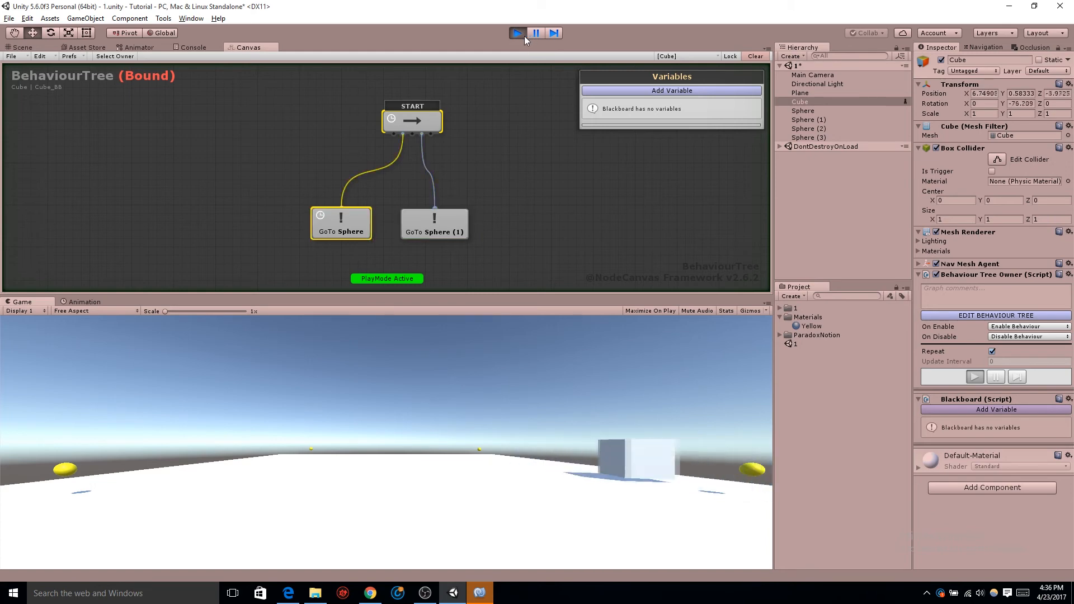
pyautogui.click(517, 32)
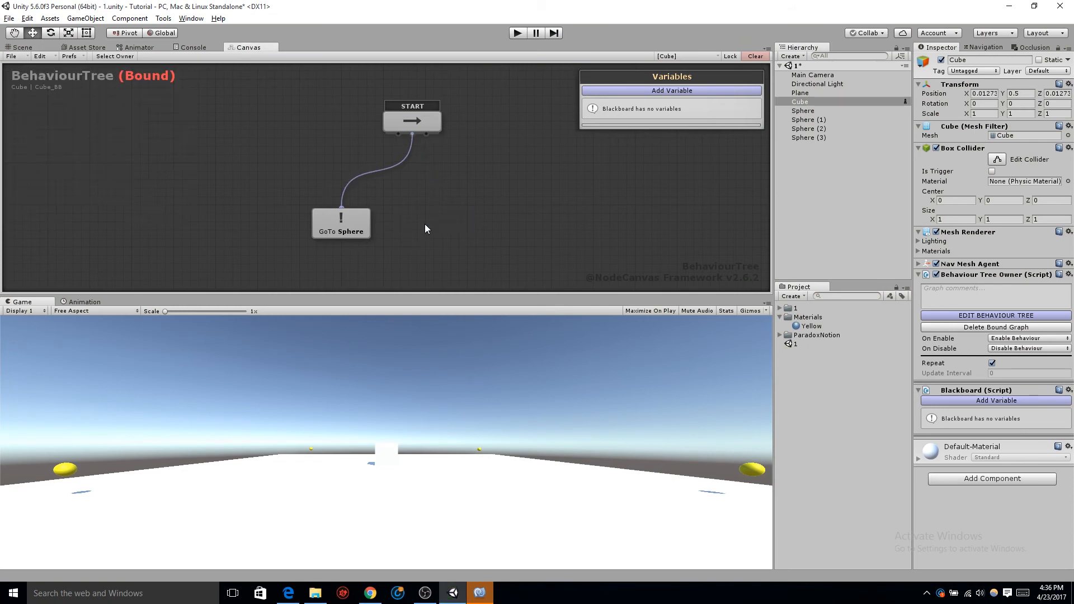
# Add three more move actions to the GoTo Sphere node as an Action List.
pyautogui.click(341, 224)
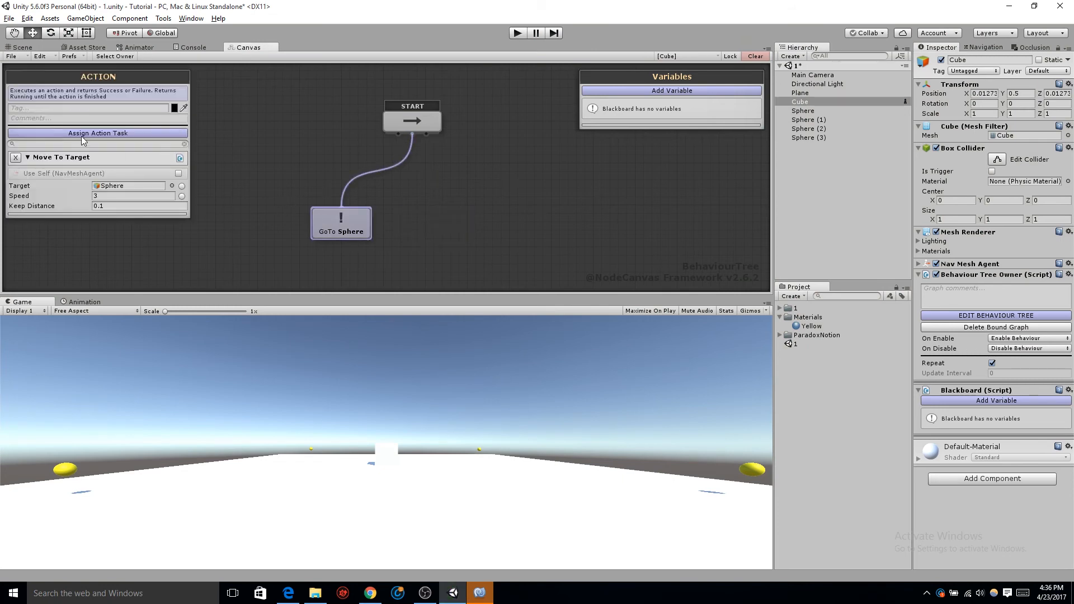
pyautogui.click(97, 133)
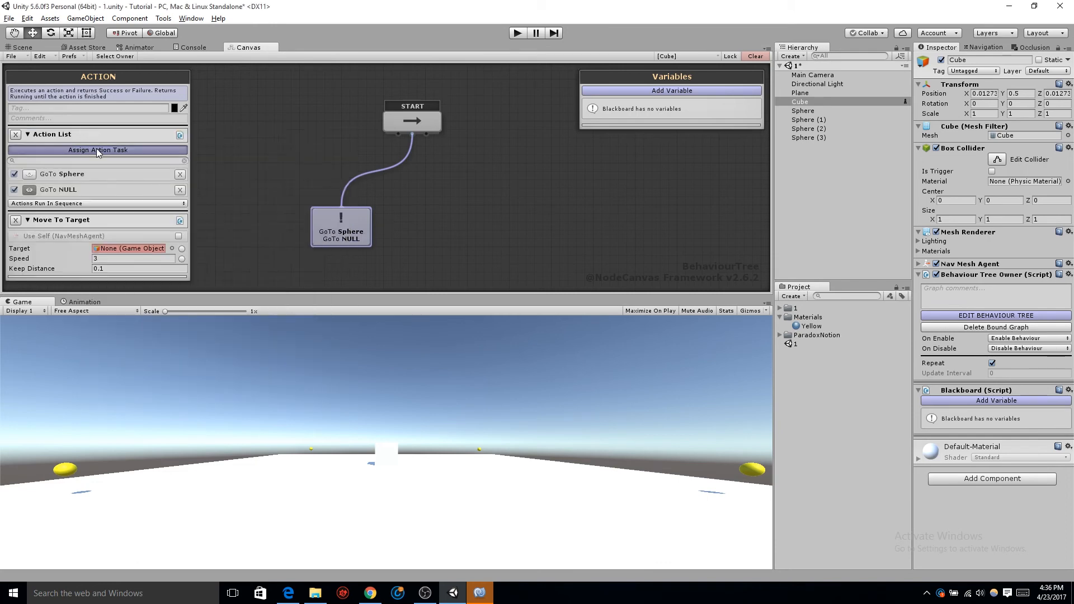
pyautogui.click(97, 150)
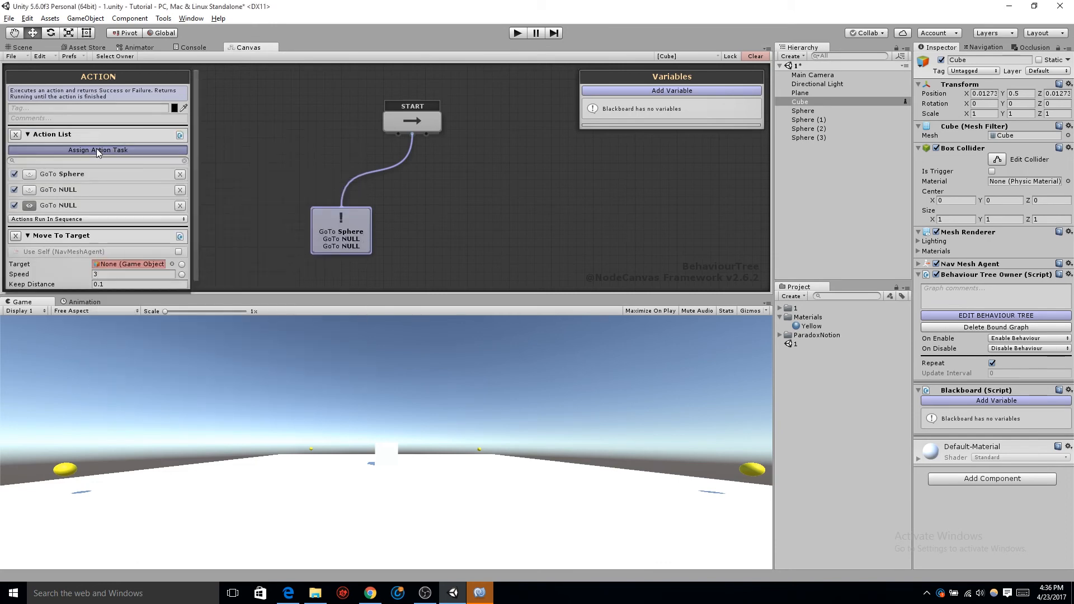
pyautogui.click(98, 150)
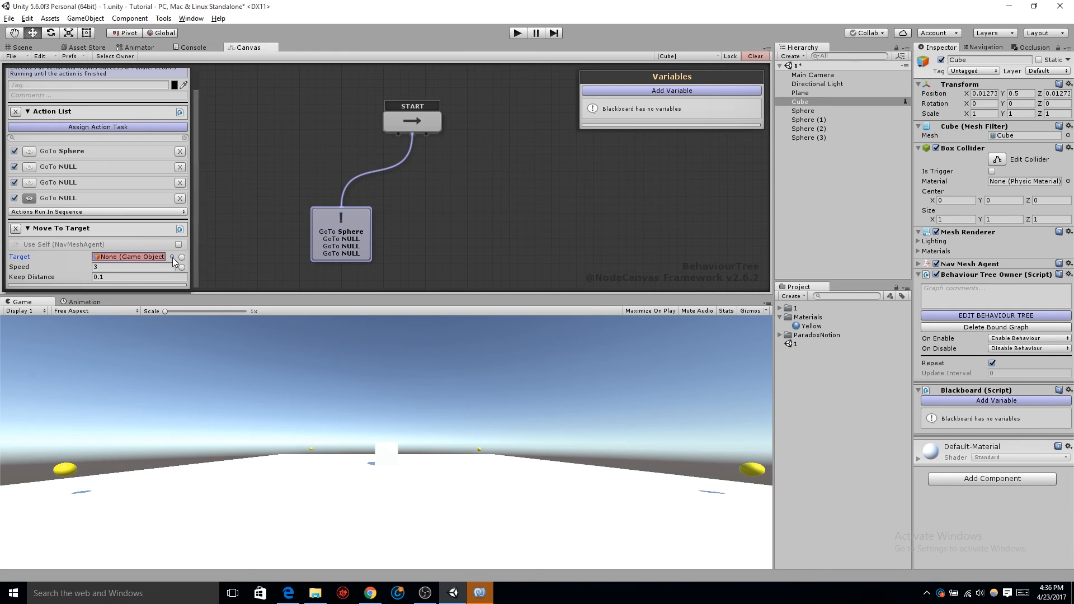
# Assign Sphere (1), (2) and (3) as targets and run the patrol.
pyautogui.click(174, 257)
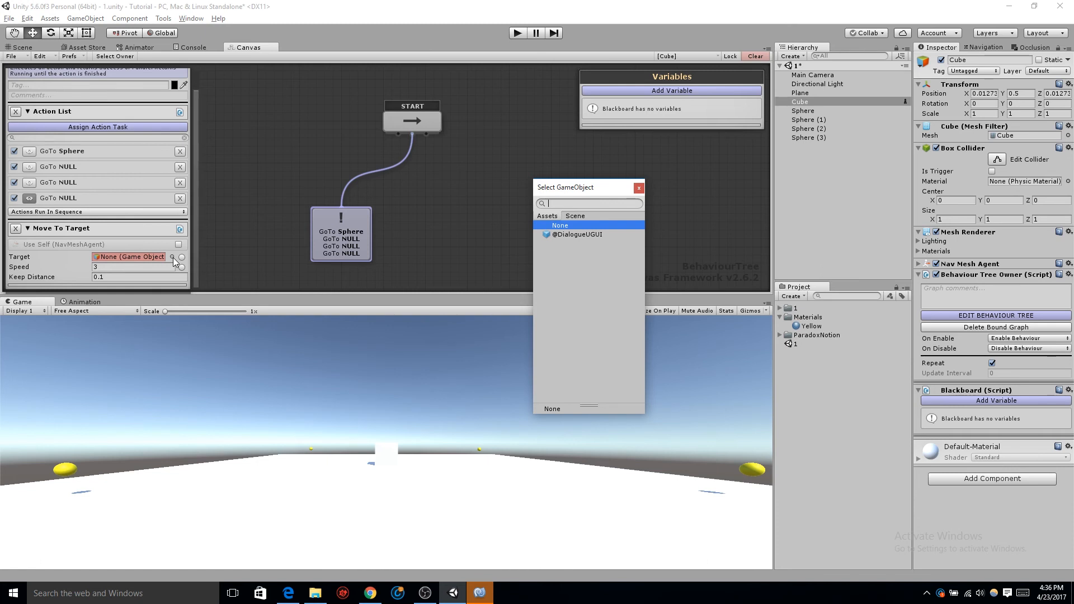
pyautogui.click(560, 224)
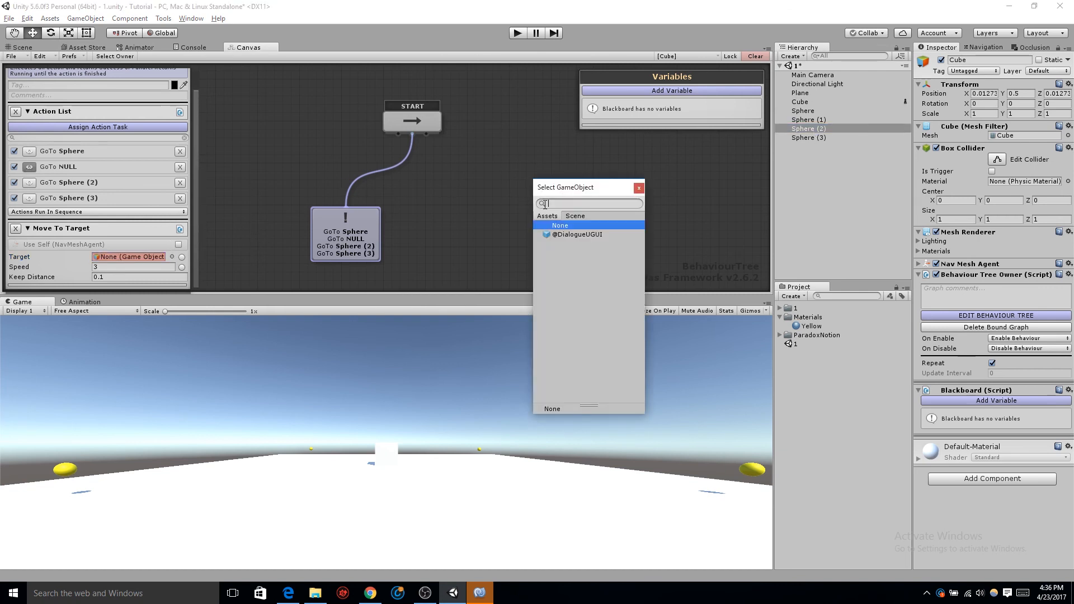
pyautogui.click(569, 279)
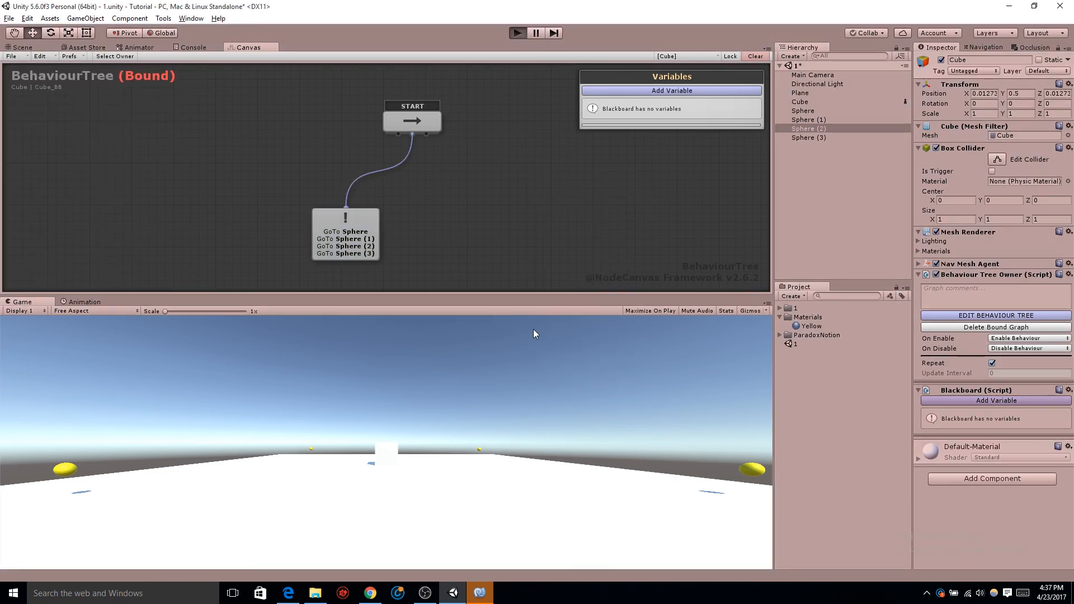
pyautogui.click(517, 33)
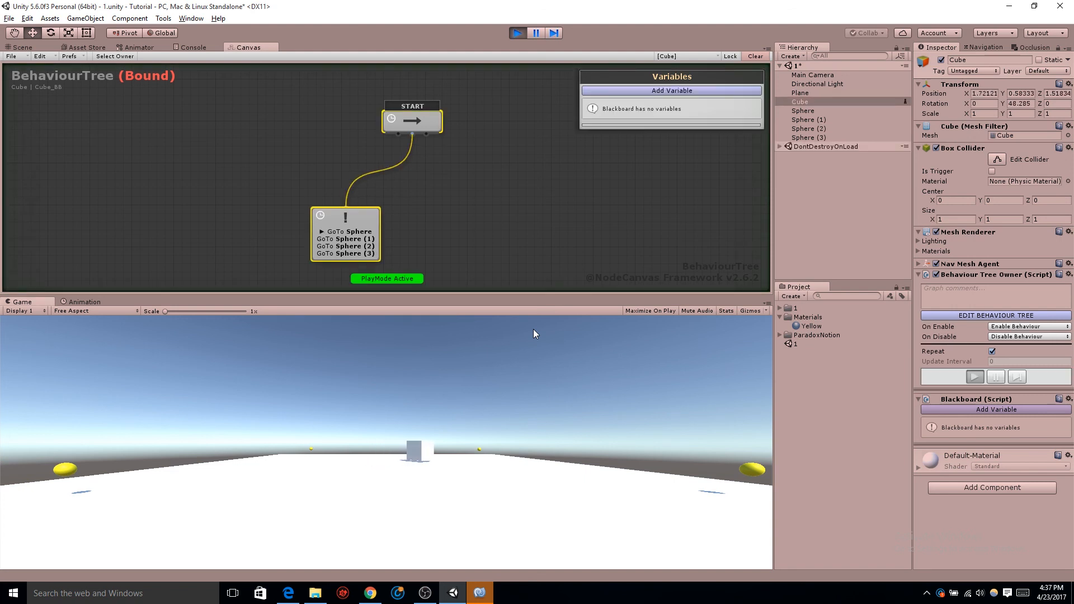